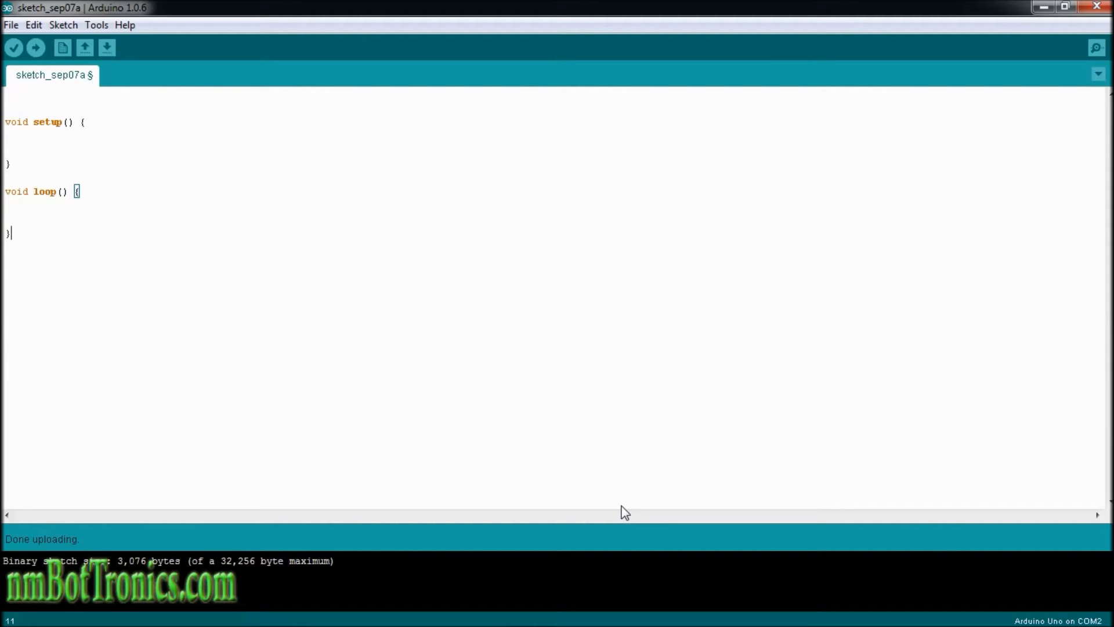
{"action": "mouse_move", "coordinate": [627, 512]}
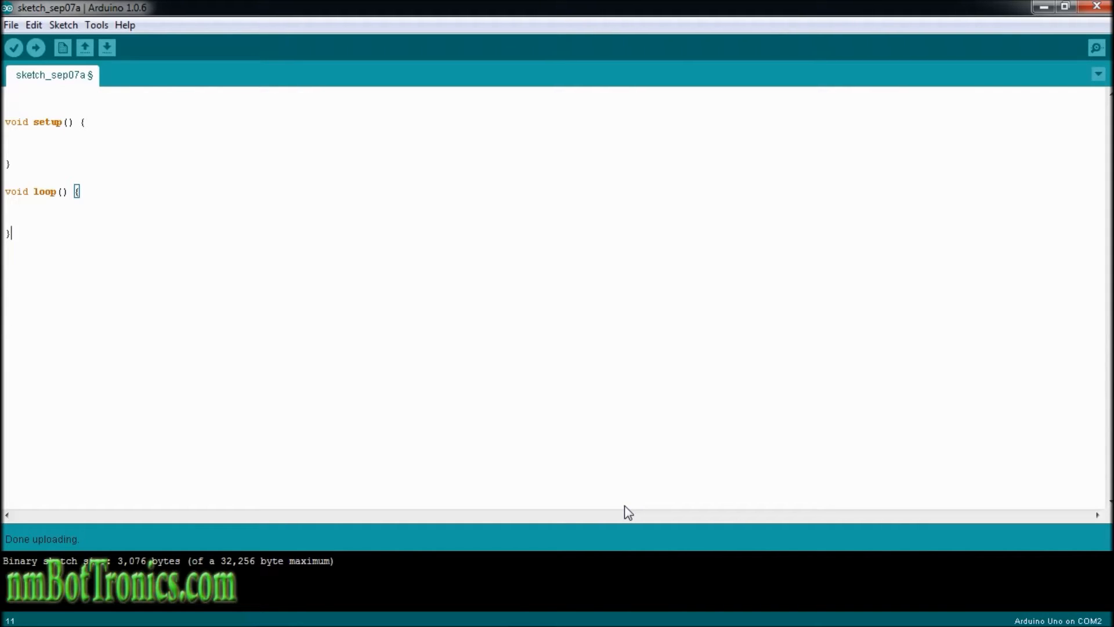
{"action": "mouse_move", "coordinate": [483, 81]}
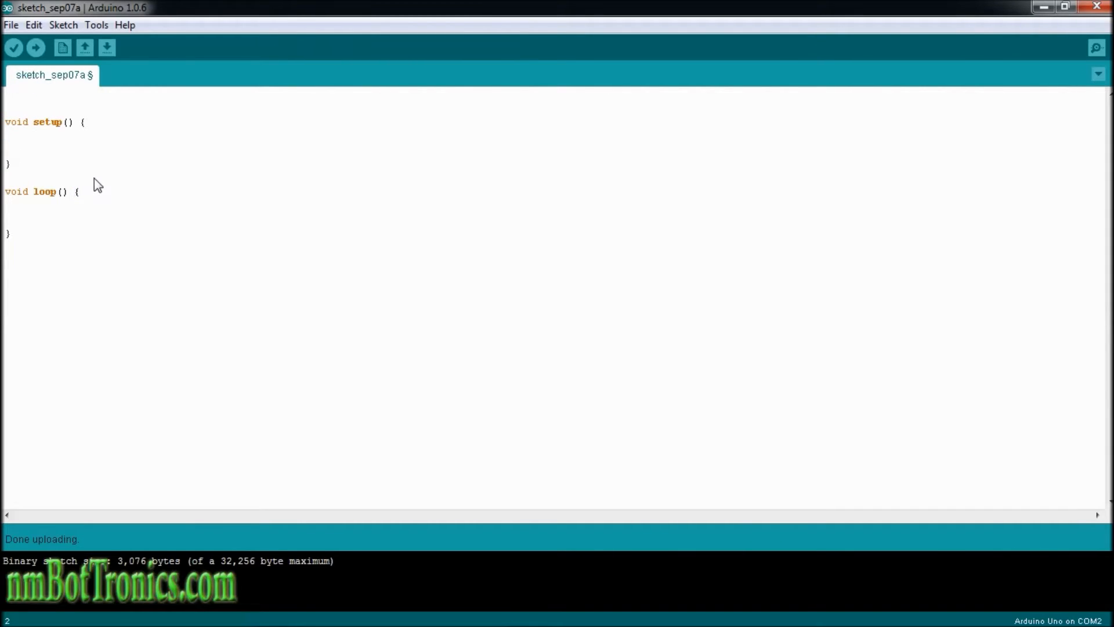
- Declare global 'int x;' and add 'Serial.begin(9600);' inside setup
{"action": "type", "text": "int x"}
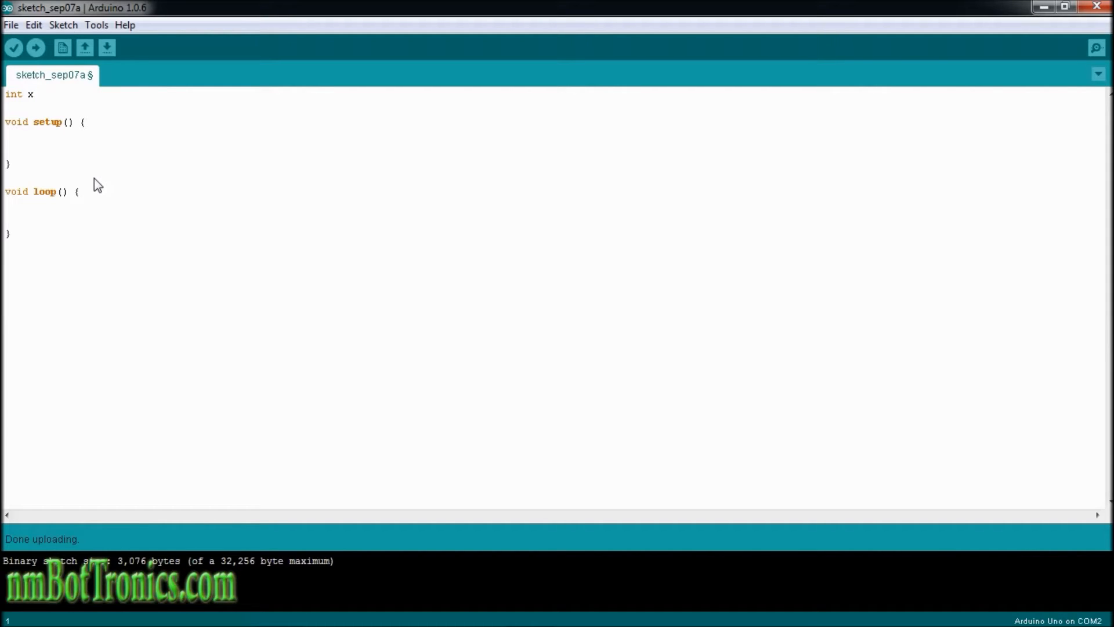
{"action": "type", "text": ";"}
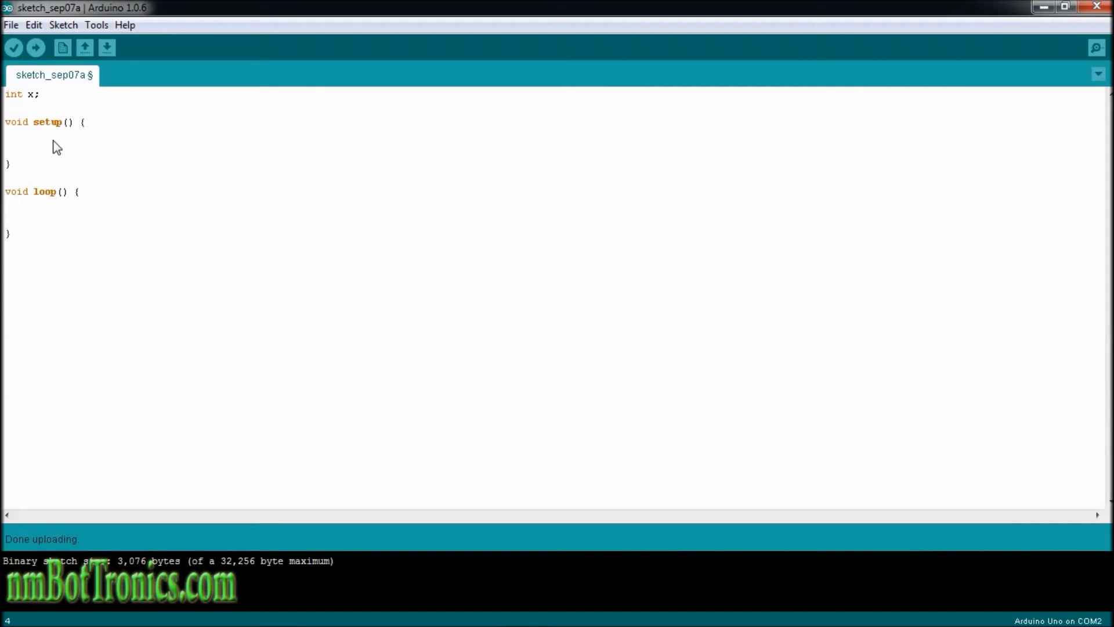
{"action": "type", "text": "Serial.p"}
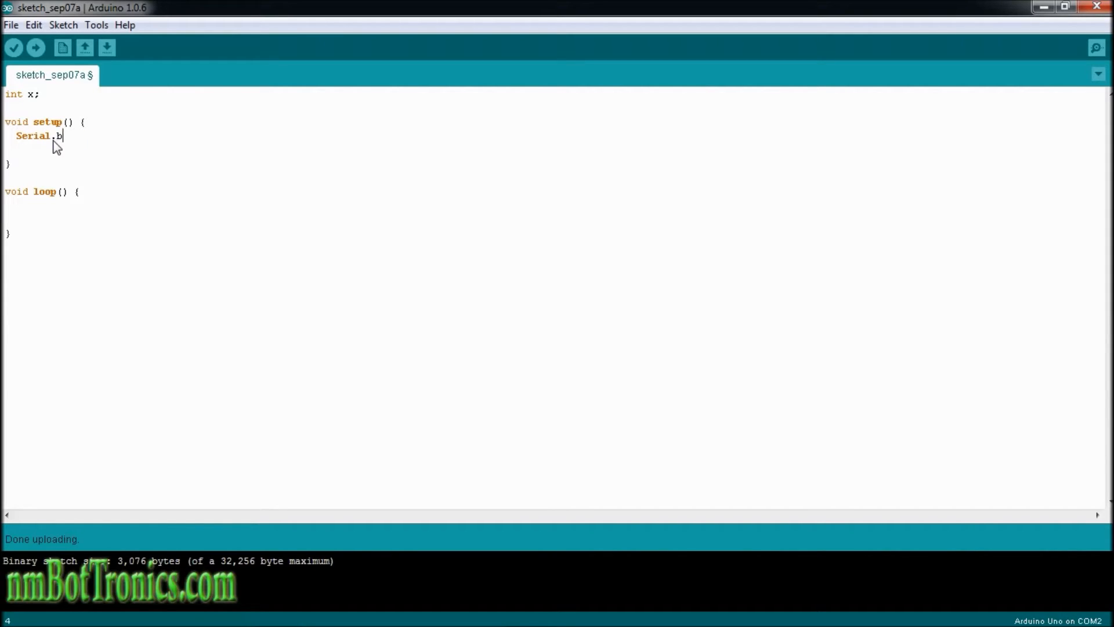
{"action": "type", "text": "egin("}
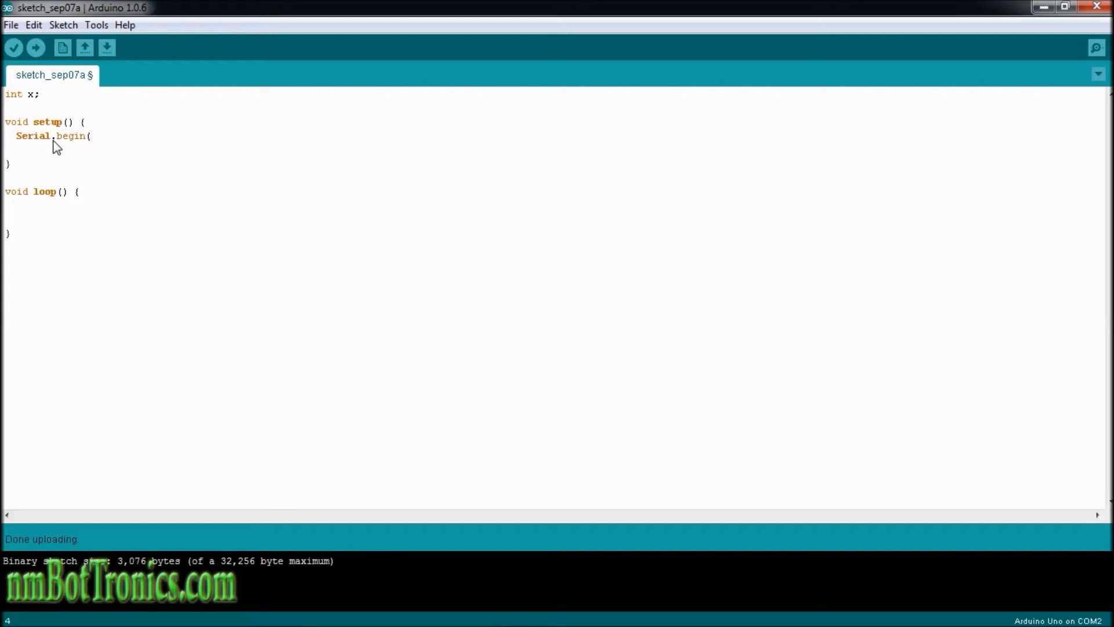
{"action": "type", "text": "9600);"}
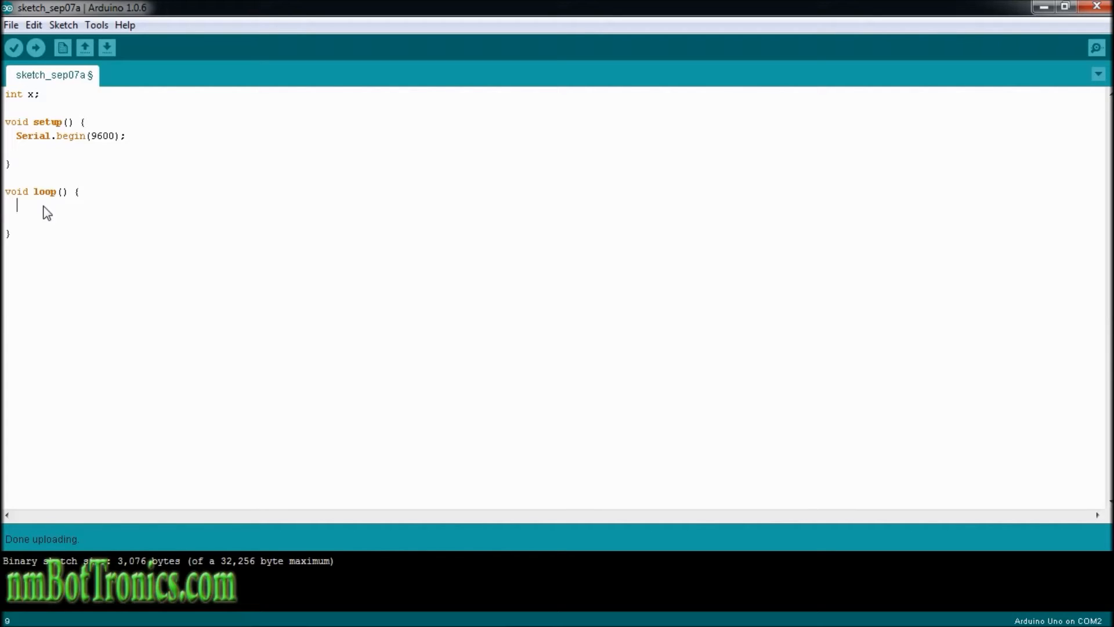
- Add 'x = testMethod();' as the first statement in loop
{"action": "type", "text": "x ="}
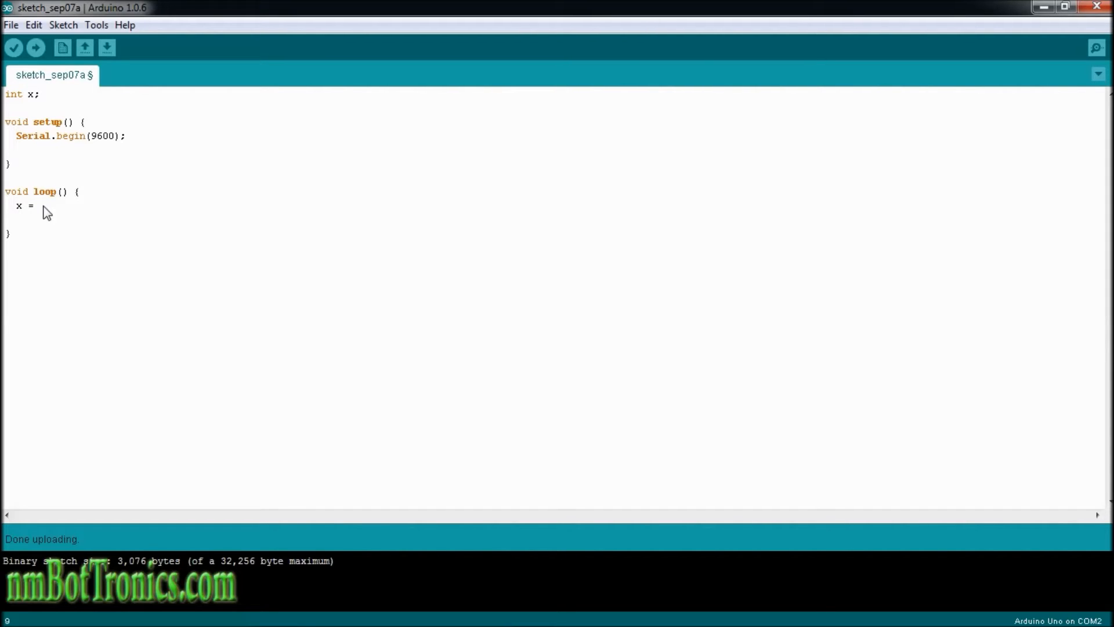
{"action": "type", "text": "testMethod("}
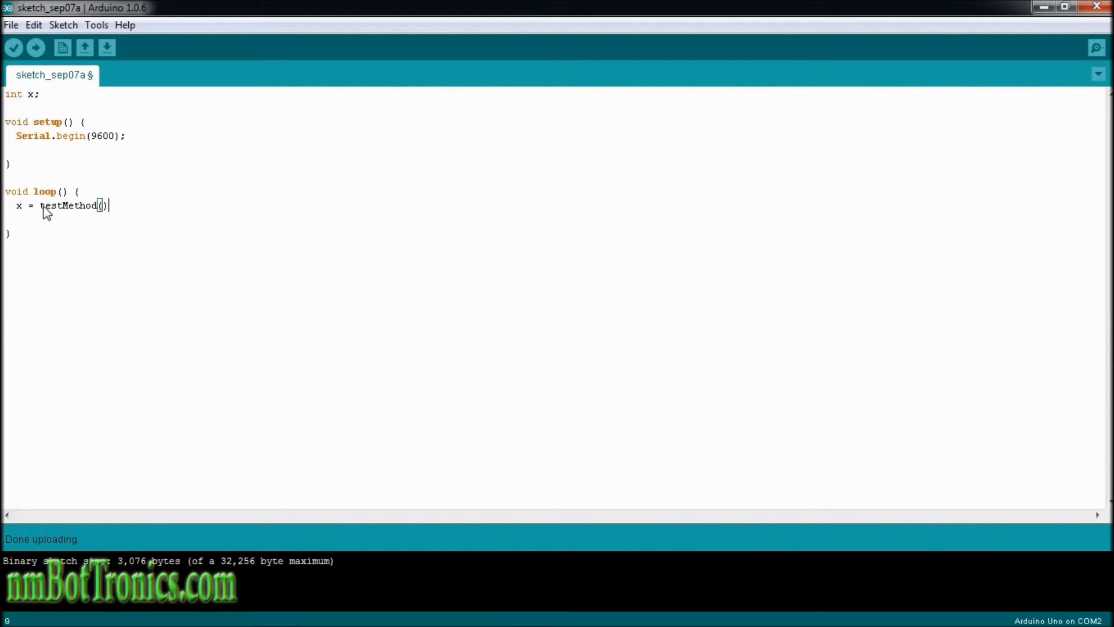
{"action": "type", "text": ";"}
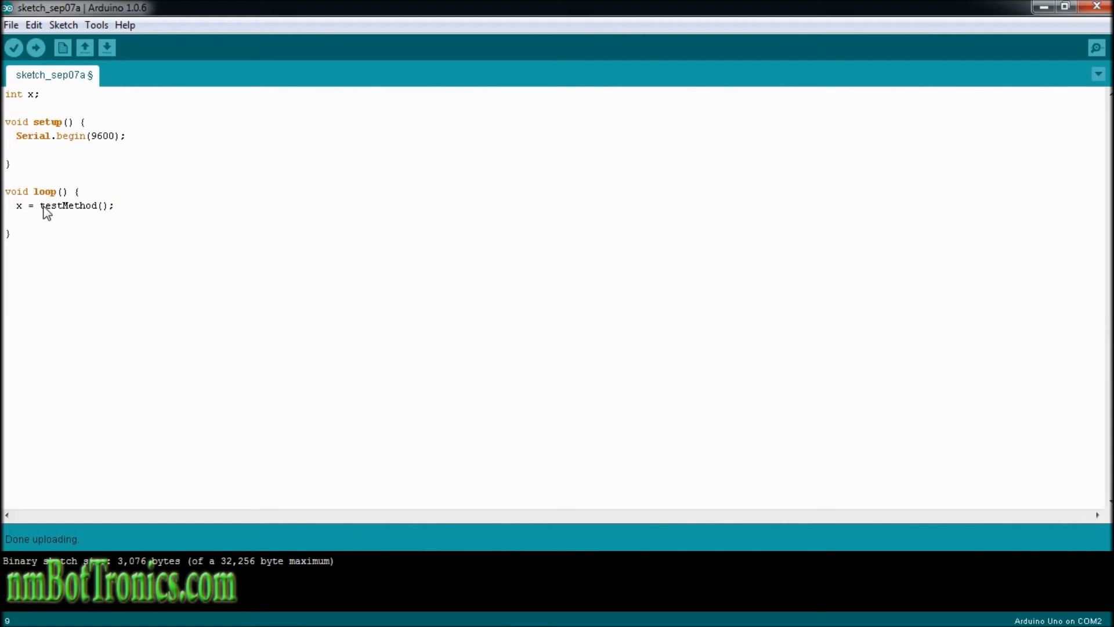
{"action": "mouse_move", "coordinate": [118, 216]}
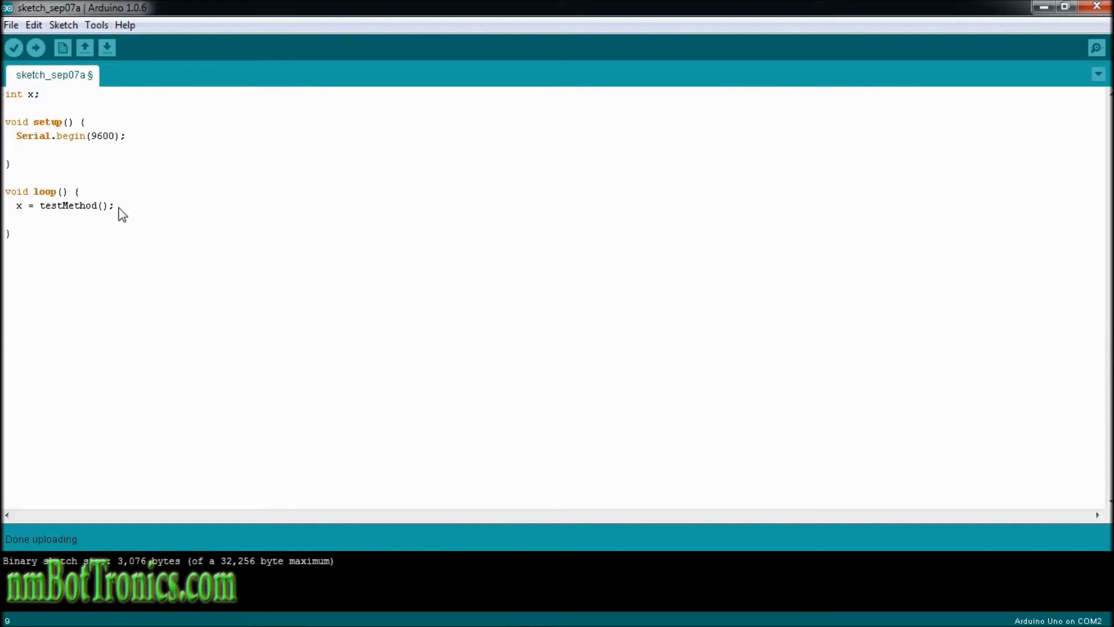
{"action": "mouse_move", "coordinate": [19, 209]}
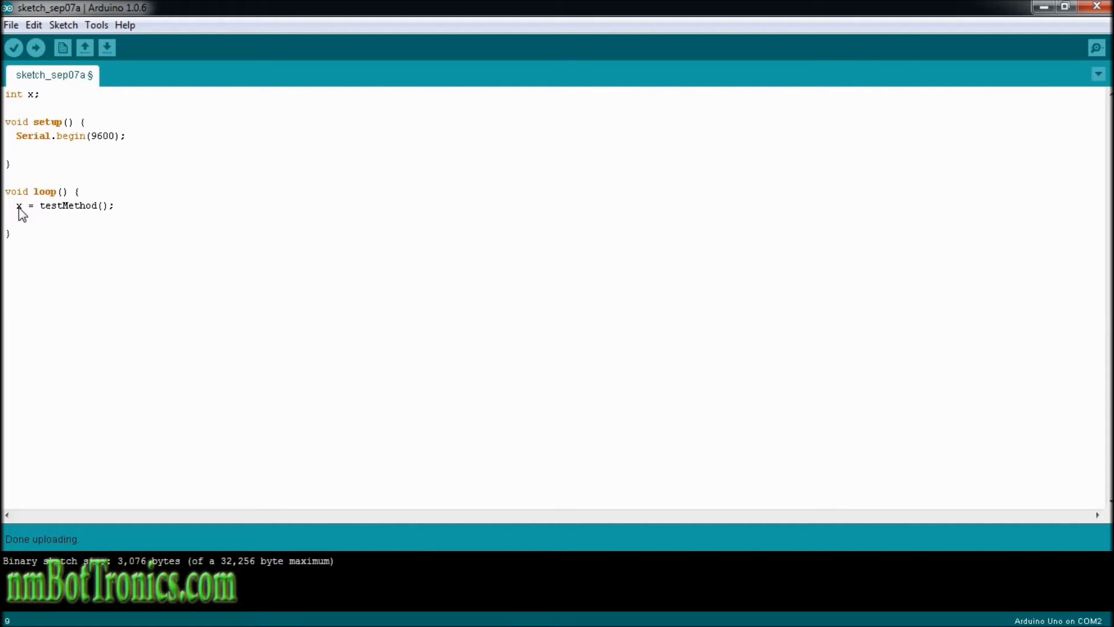
{"action": "mouse_move", "coordinate": [164, 224]}
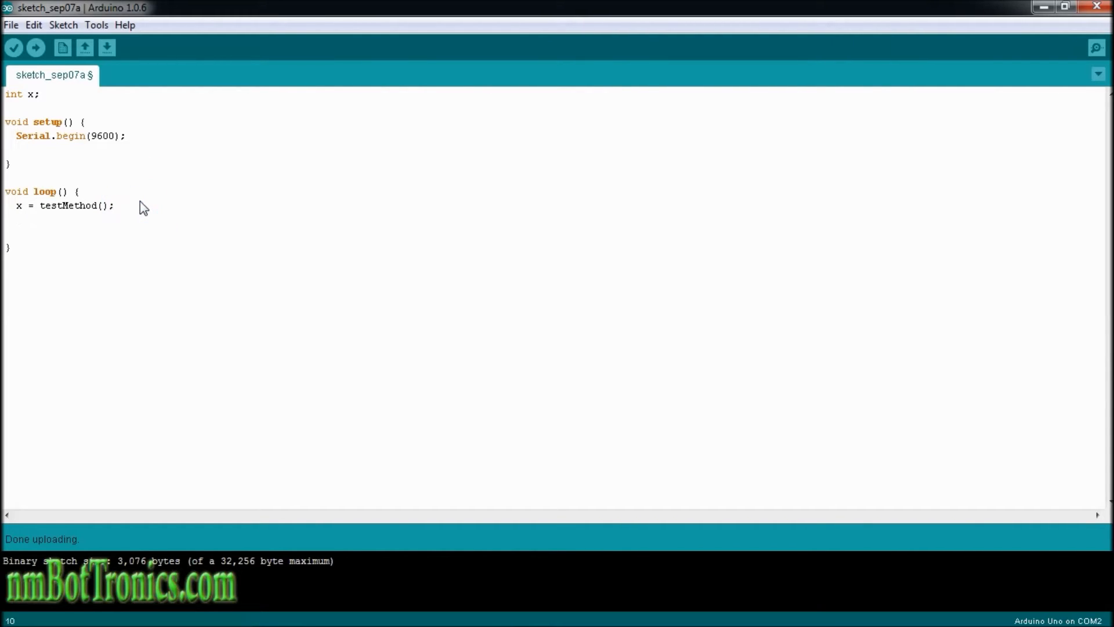
- Add 'Serial.println(x);' and 'delay(2000);' after the assignment in loop
{"action": "type", "text": "Serial"}
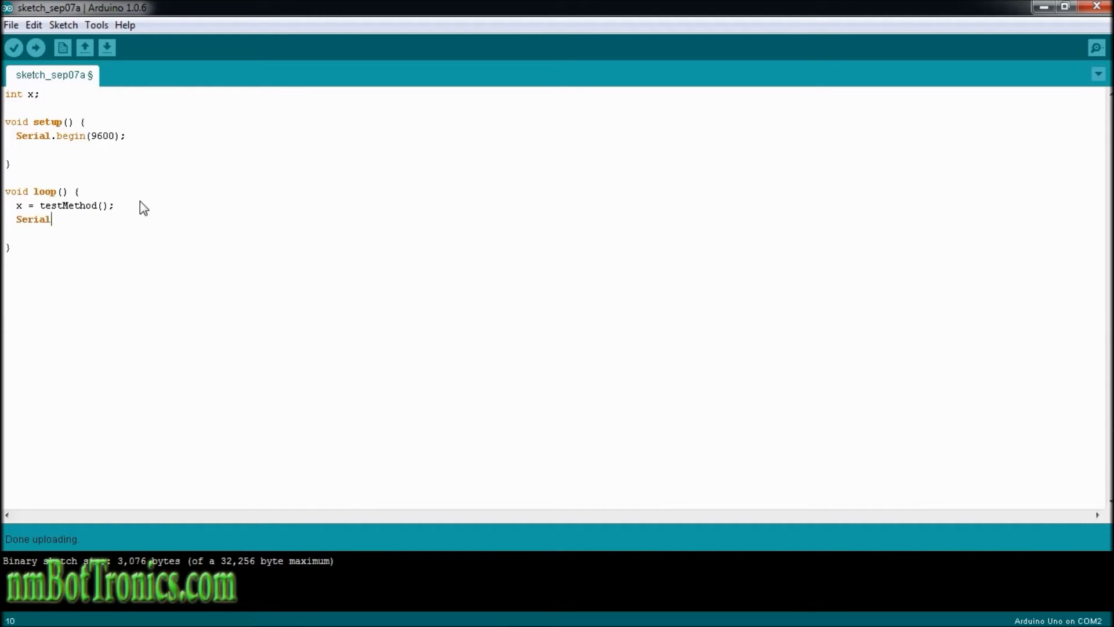
{"action": "type", "text": ".printl"}
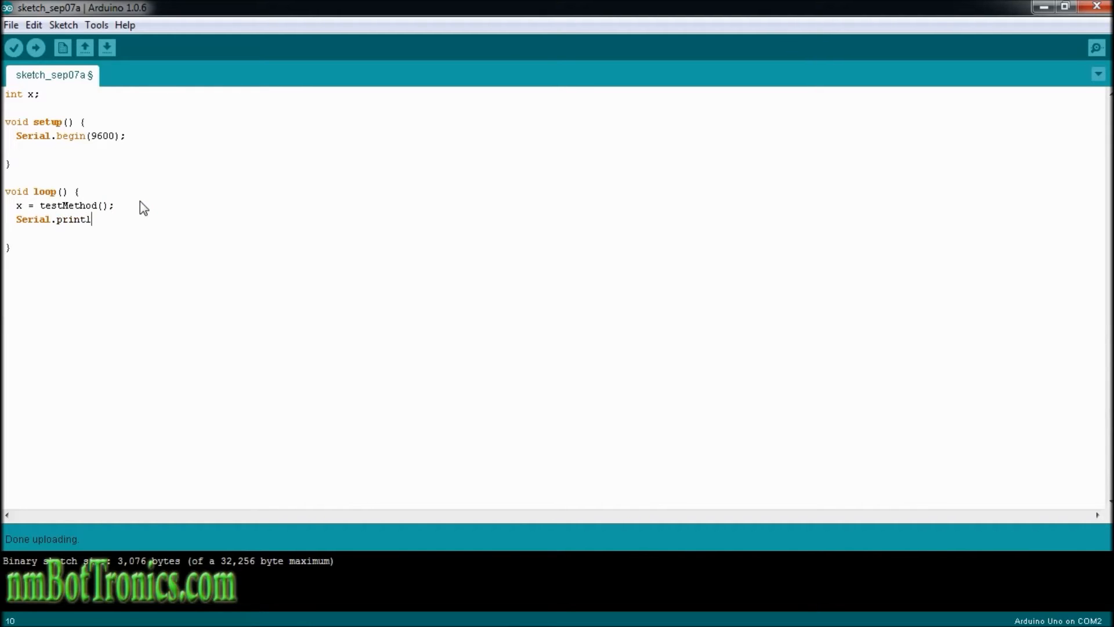
{"action": "type", "text": "n(x);"}
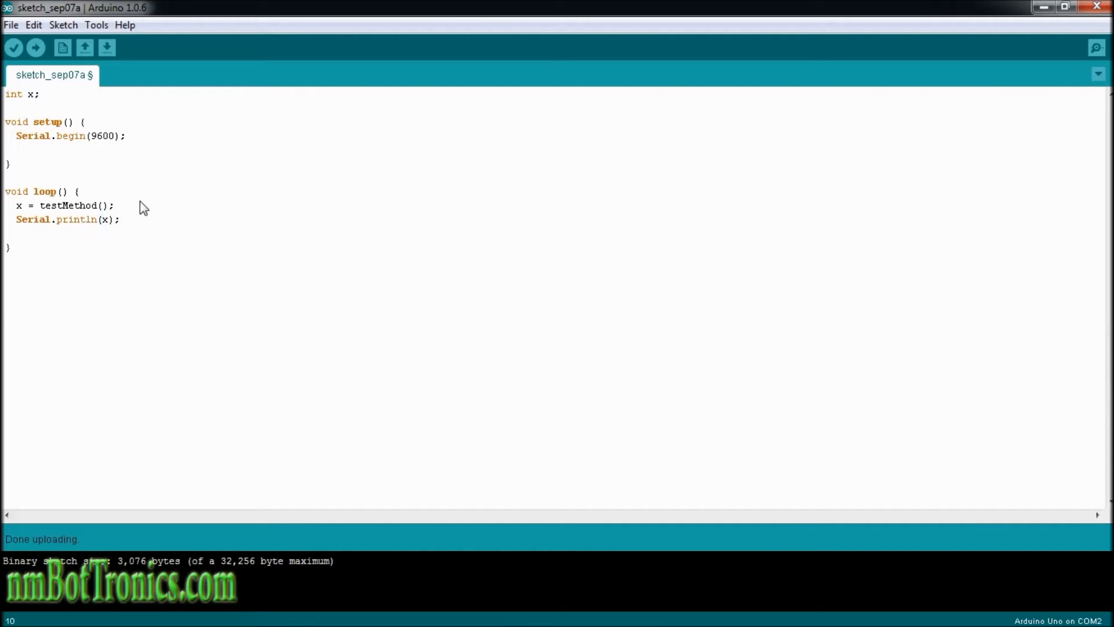
{"action": "type", "text": "dela"}
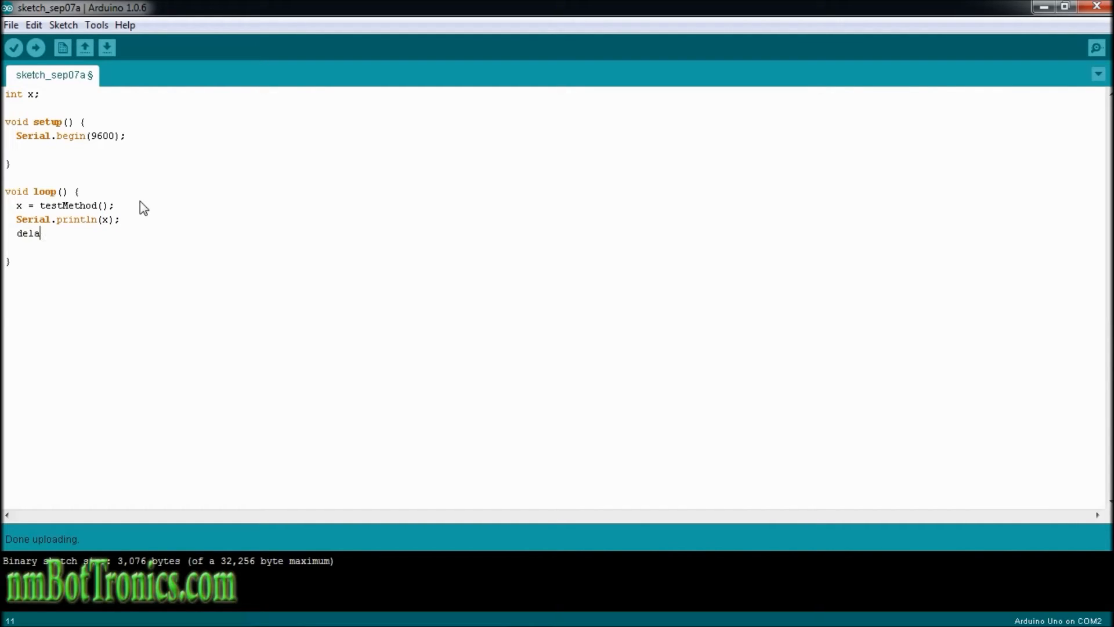
{"action": "type", "text": "y(200"}
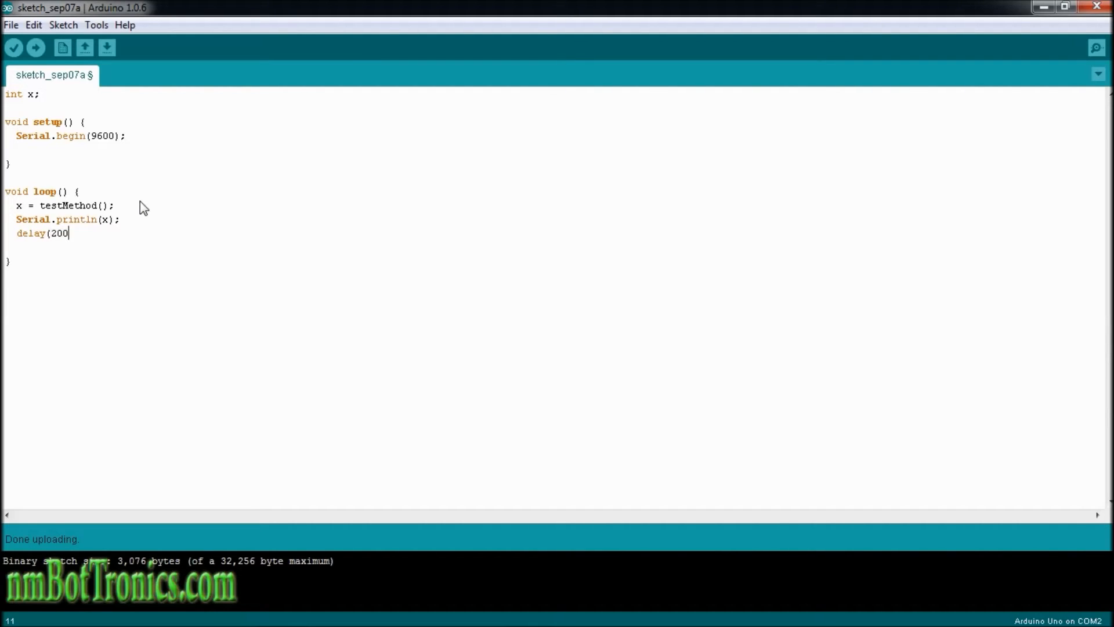
{"action": "type", "text": "0);"}
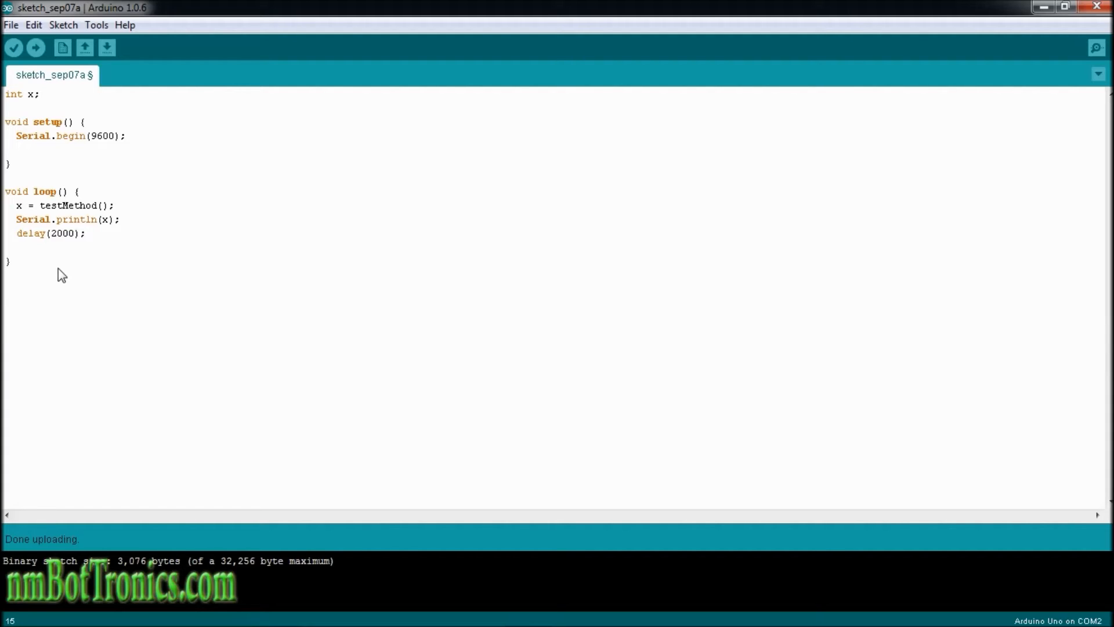
- Define the 'int testMethod()' function header with its opening brace
{"action": "type", "text": "i"}
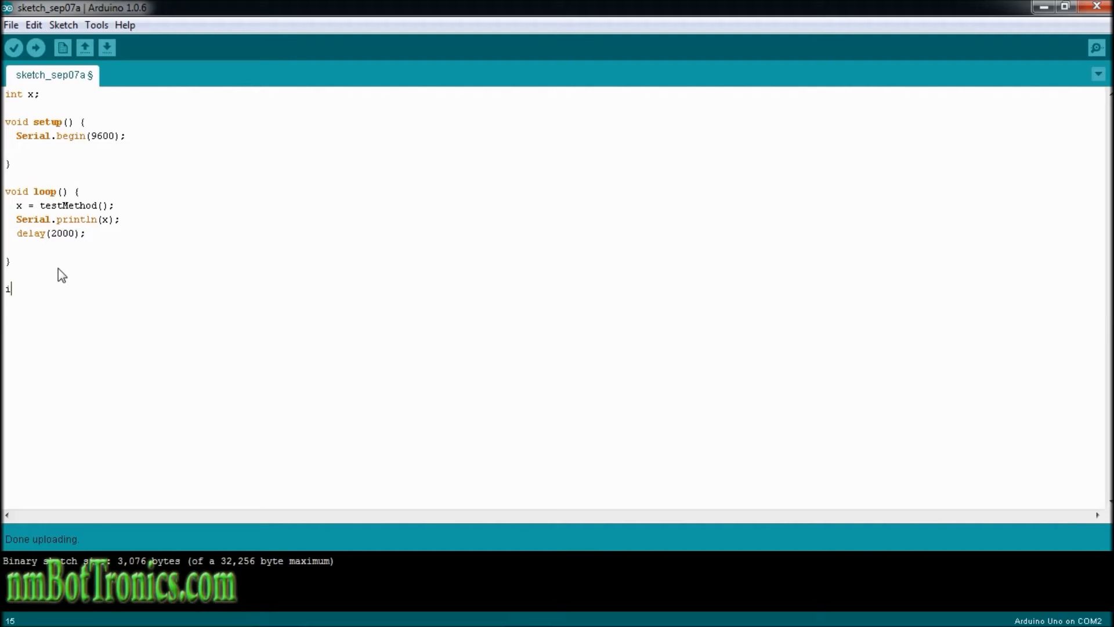
{"action": "type", "text": "nt tes"}
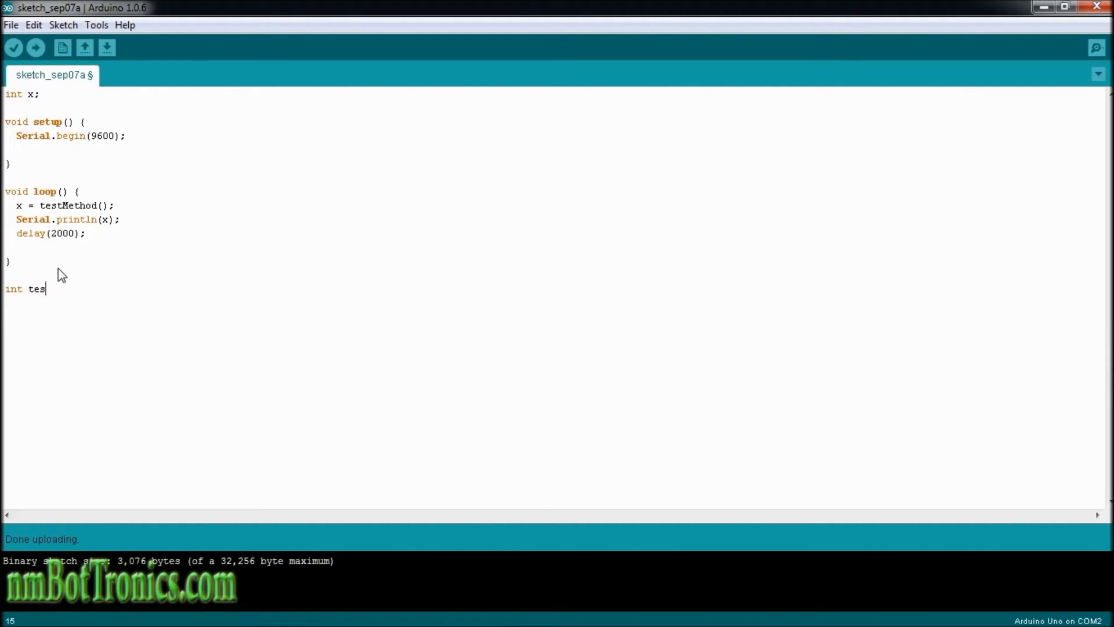
{"action": "type", "text": "tMetho"}
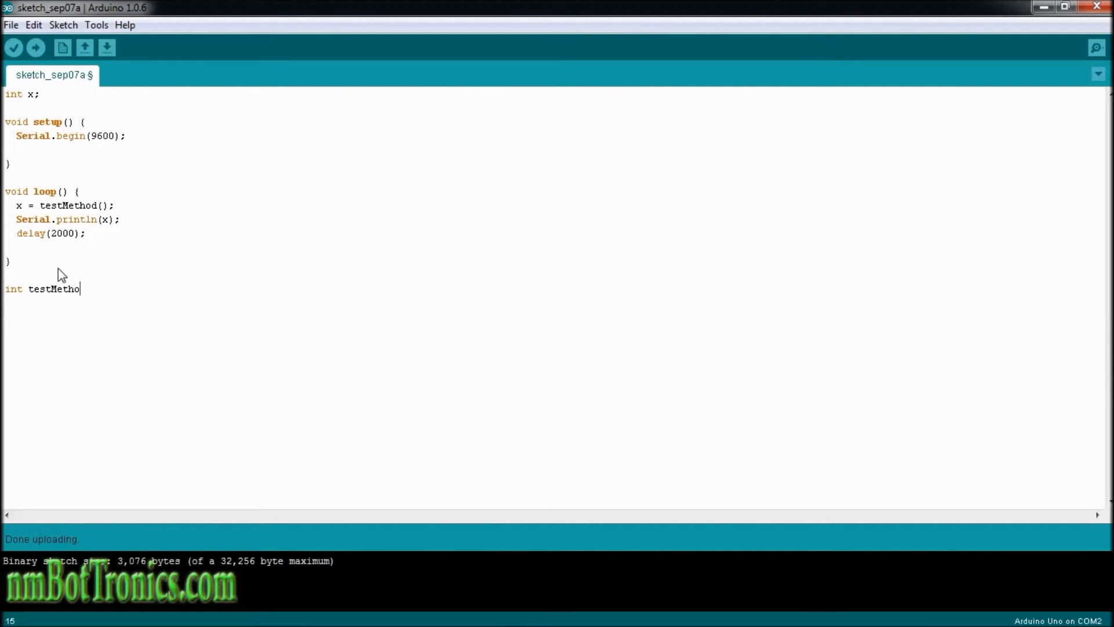
{"action": "type", "text": "d()"}
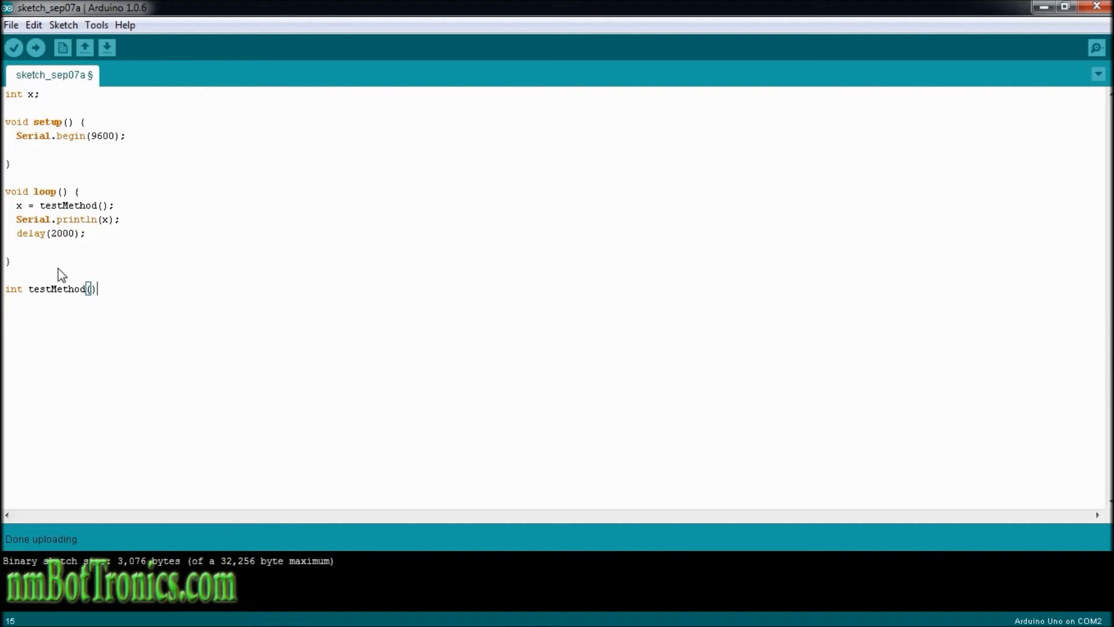
{"action": "type", "text": "{"}
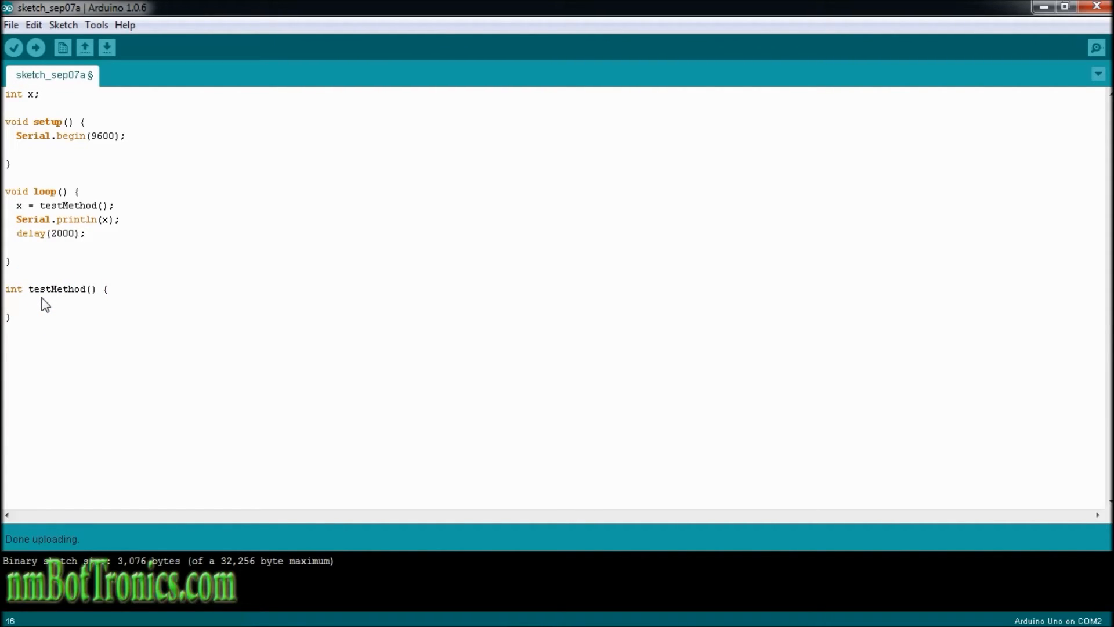
- Inside testMethod write 'int y = random(int(100));' followed by 'return y;'
{"action": "type", "text": "int"}
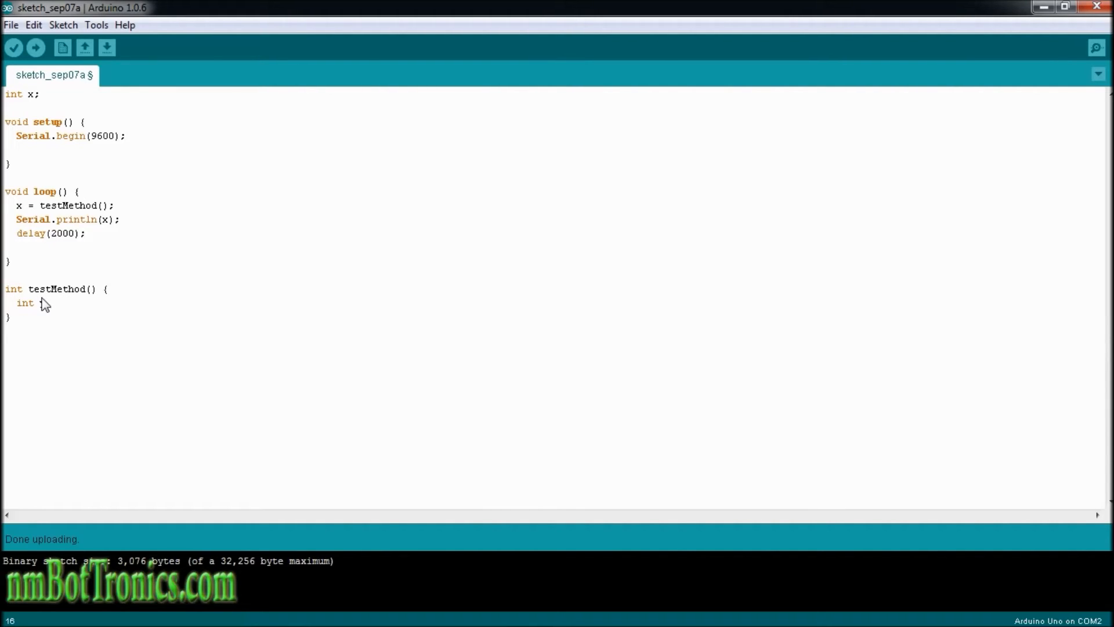
{"action": "type", "text": "= ra"}
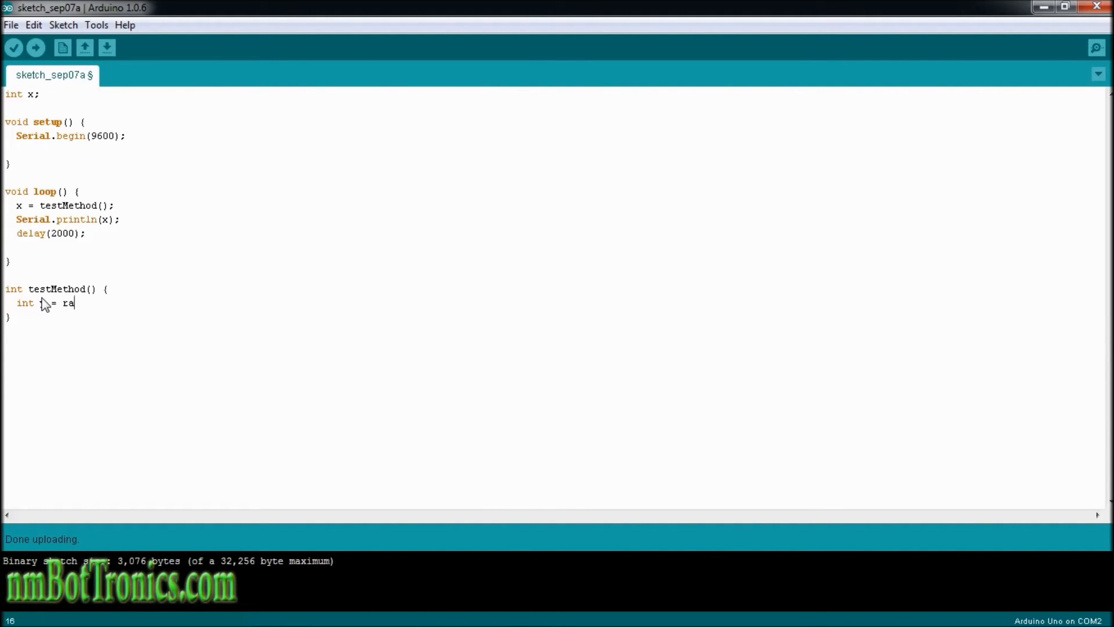
{"action": "type", "text": "ndom"}
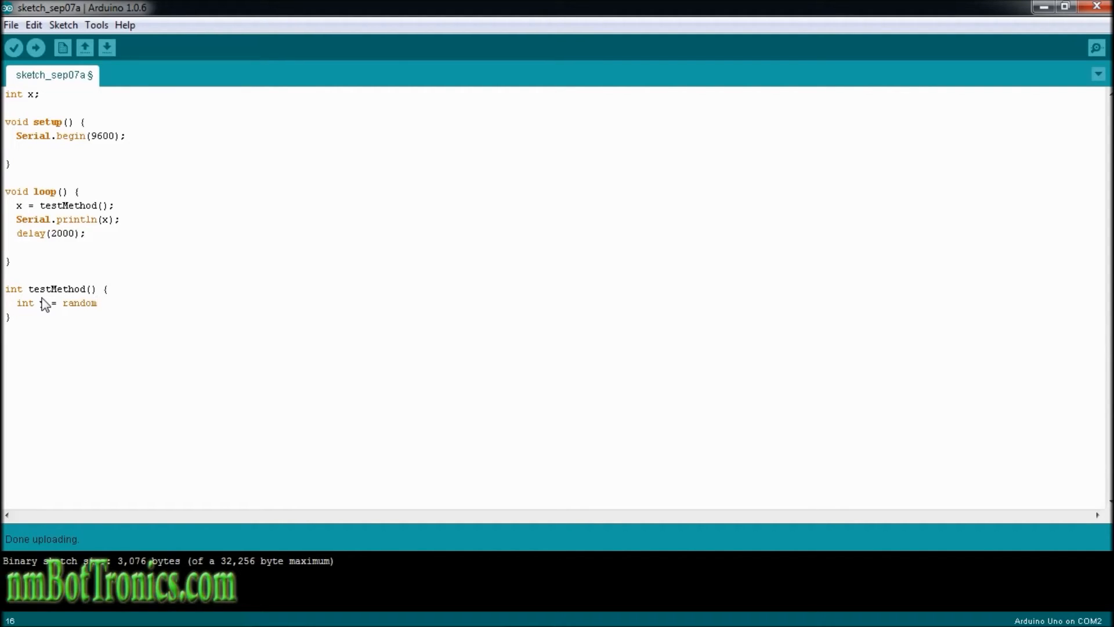
{"action": "type", "text": "(i"}
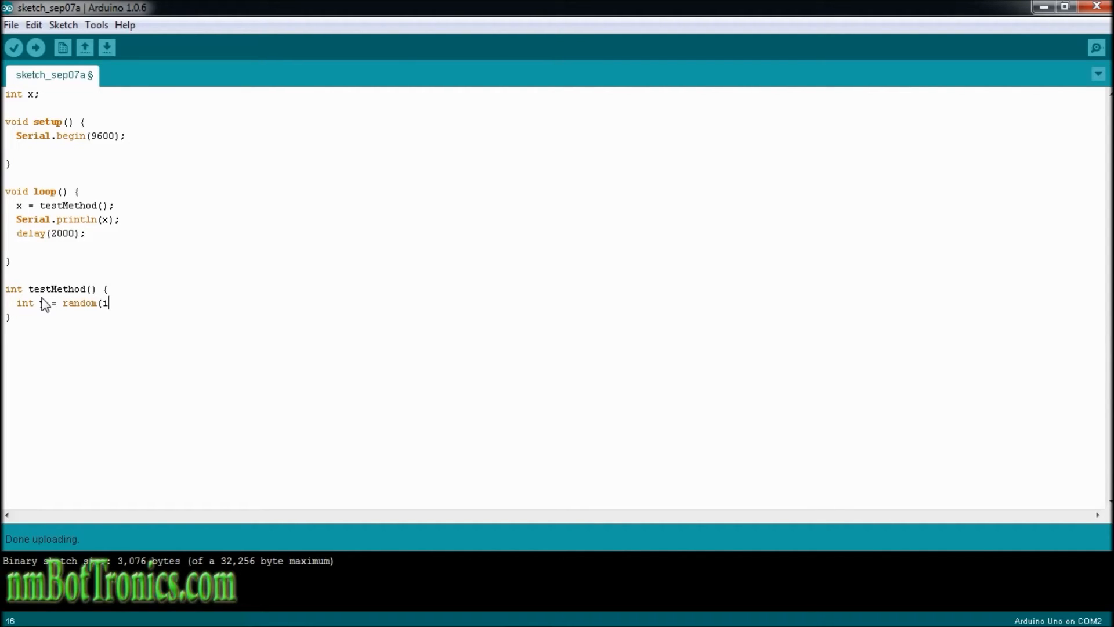
{"action": "type", "text": "nt("}
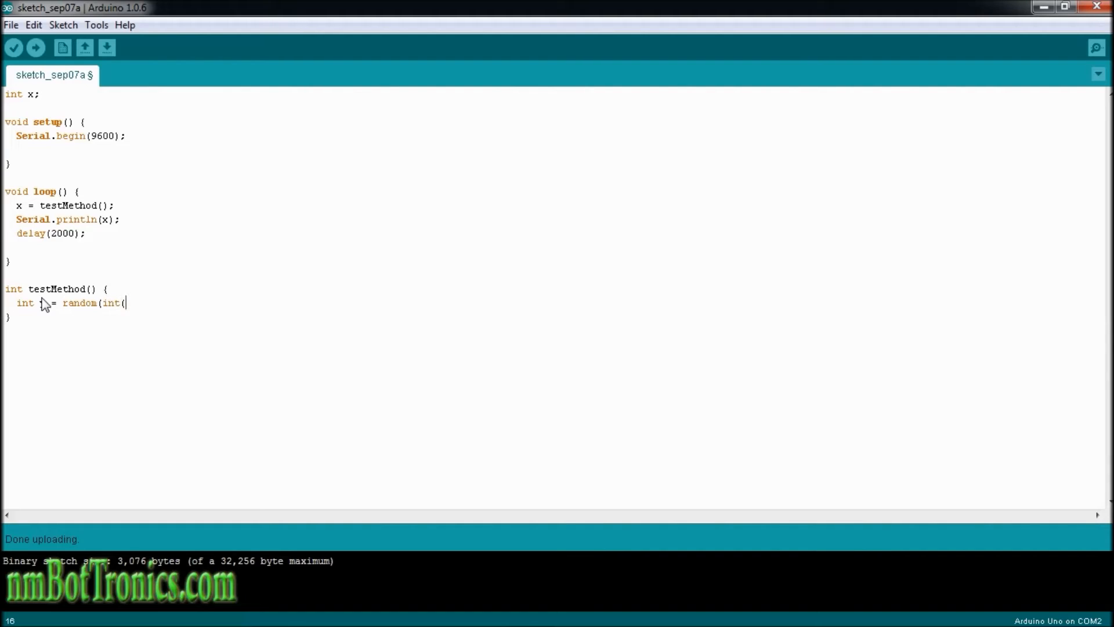
{"action": "type", "text": "100));"}
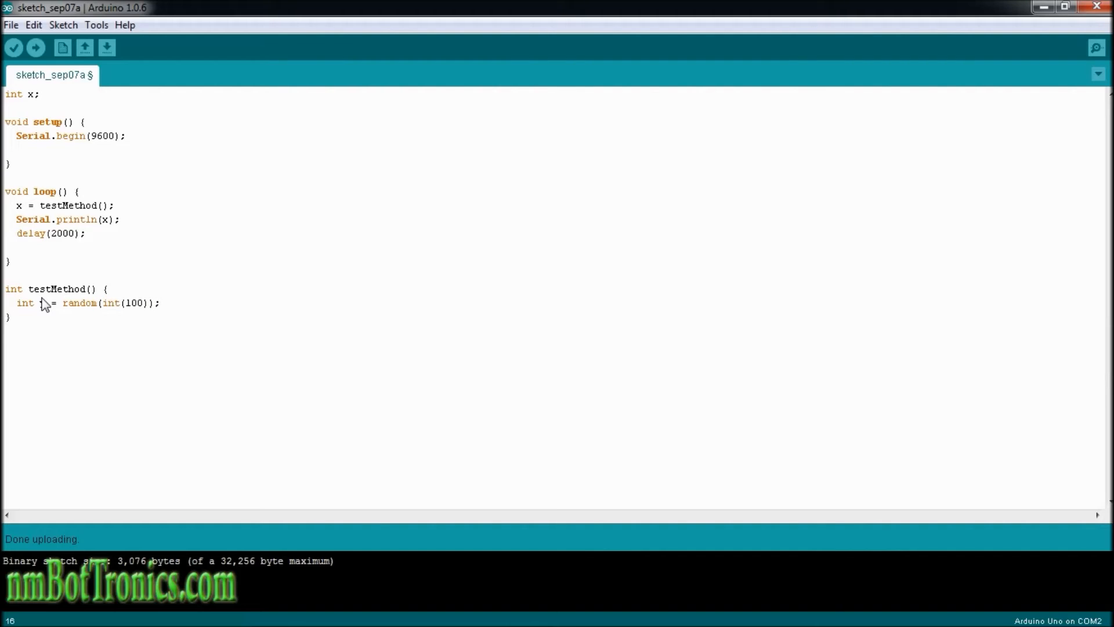
{"action": "type", "text": "y"}
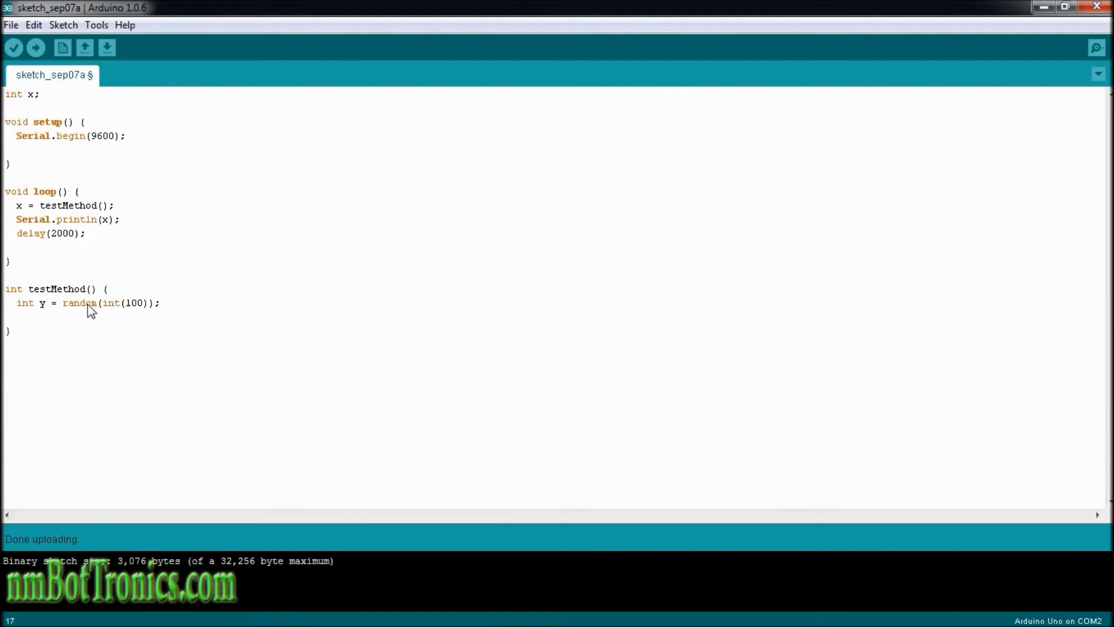
{"action": "mouse_move", "coordinate": [45, 313]}
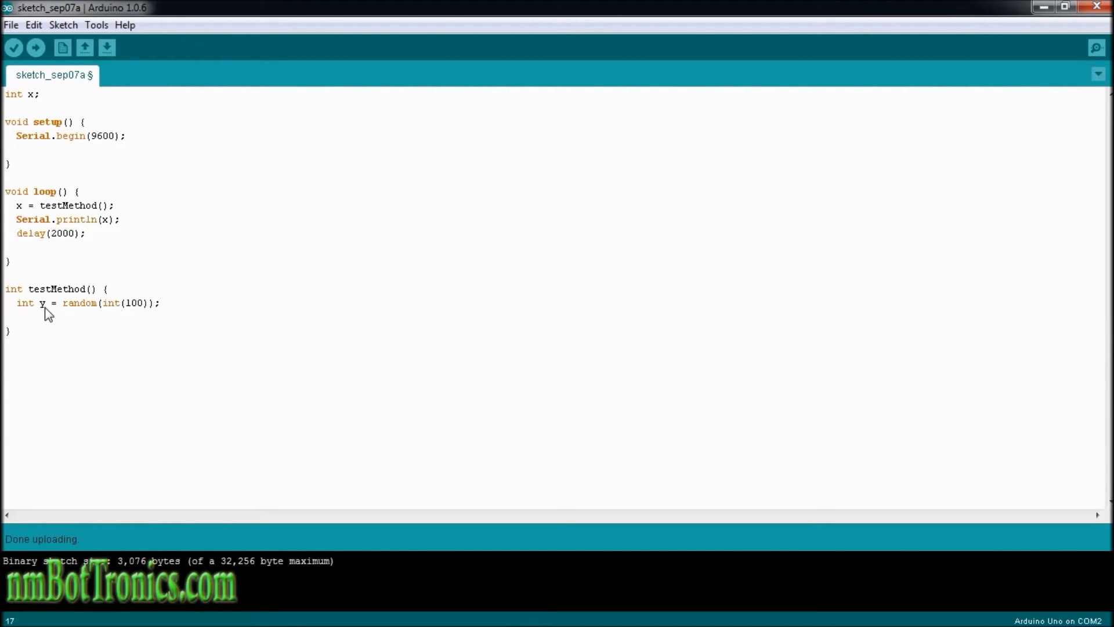
{"action": "type", "text": "return"}
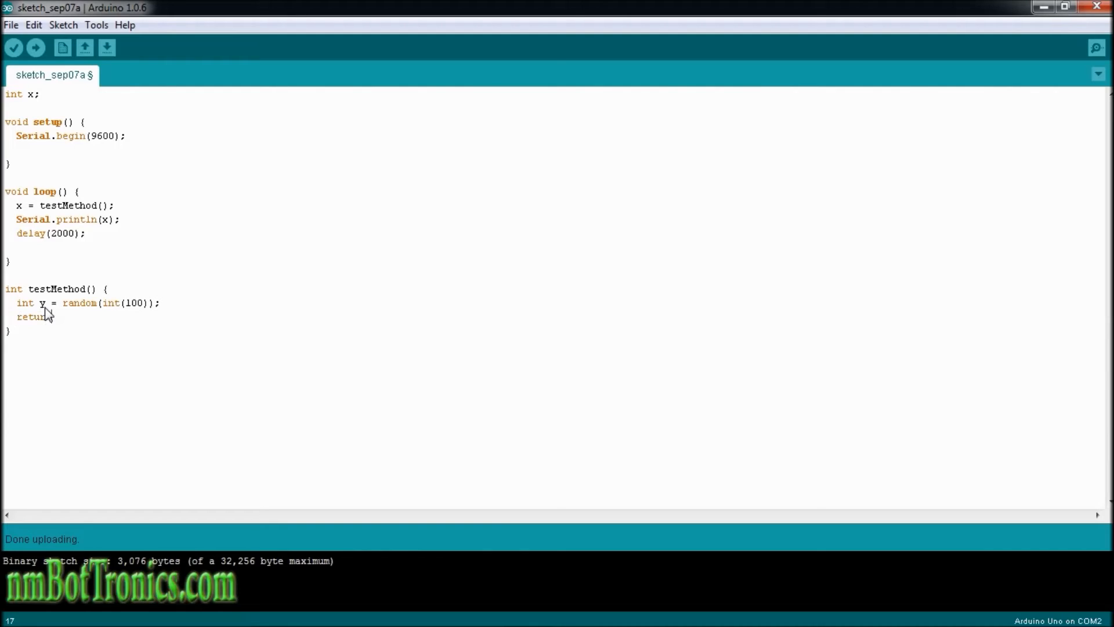
{"action": "type", "text": "y;"}
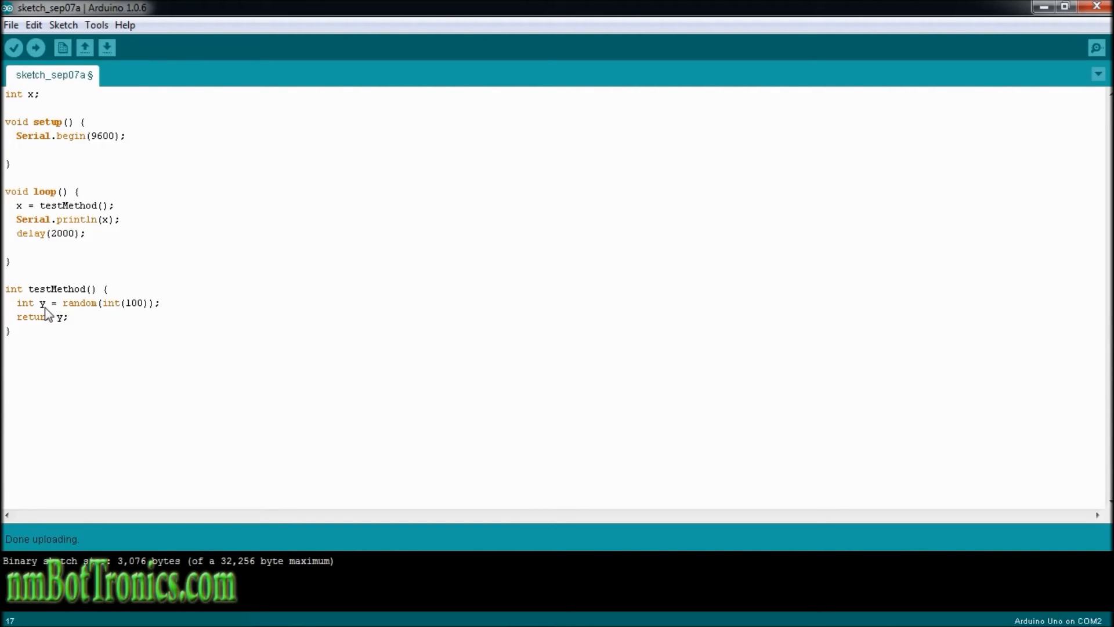
{"action": "mouse_move", "coordinate": [147, 307]}
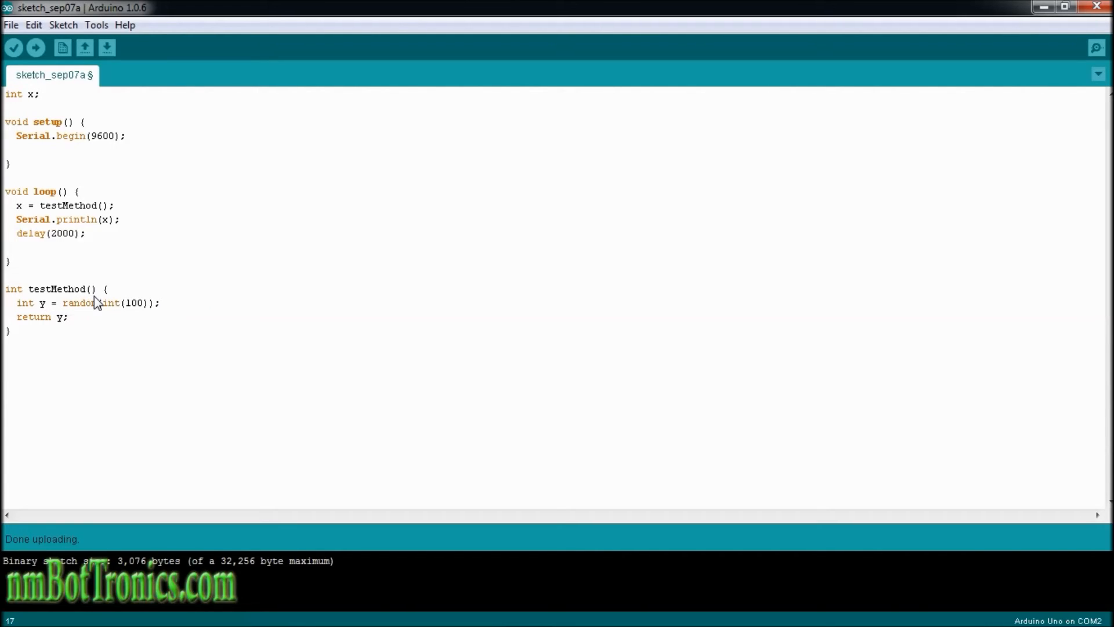
{"action": "mouse_move", "coordinate": [144, 315]}
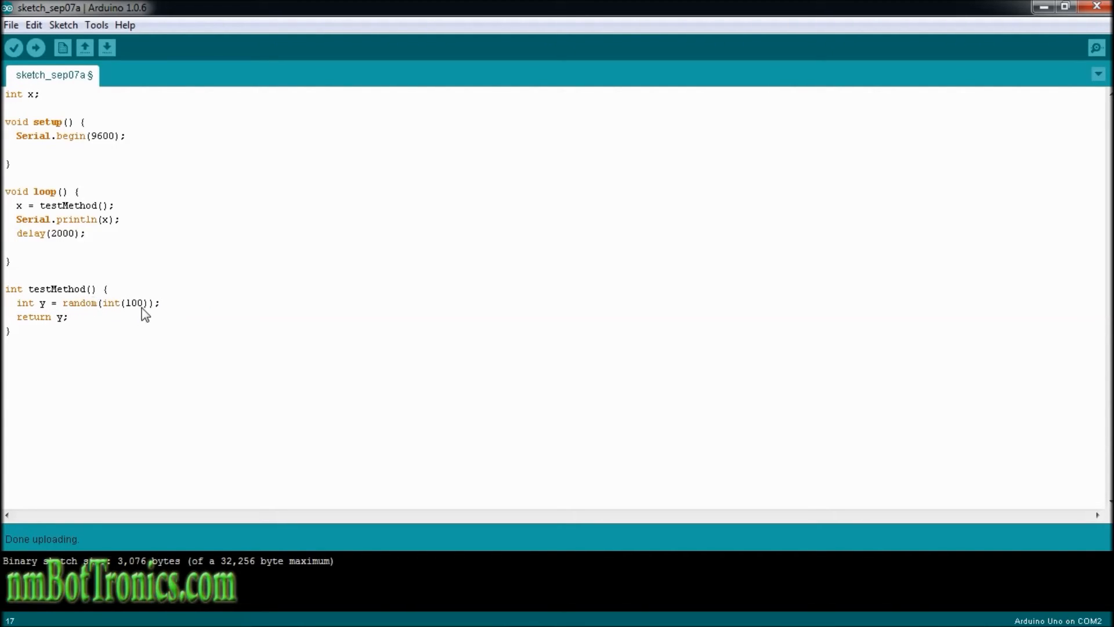
{"action": "mouse_move", "coordinate": [53, 325]}
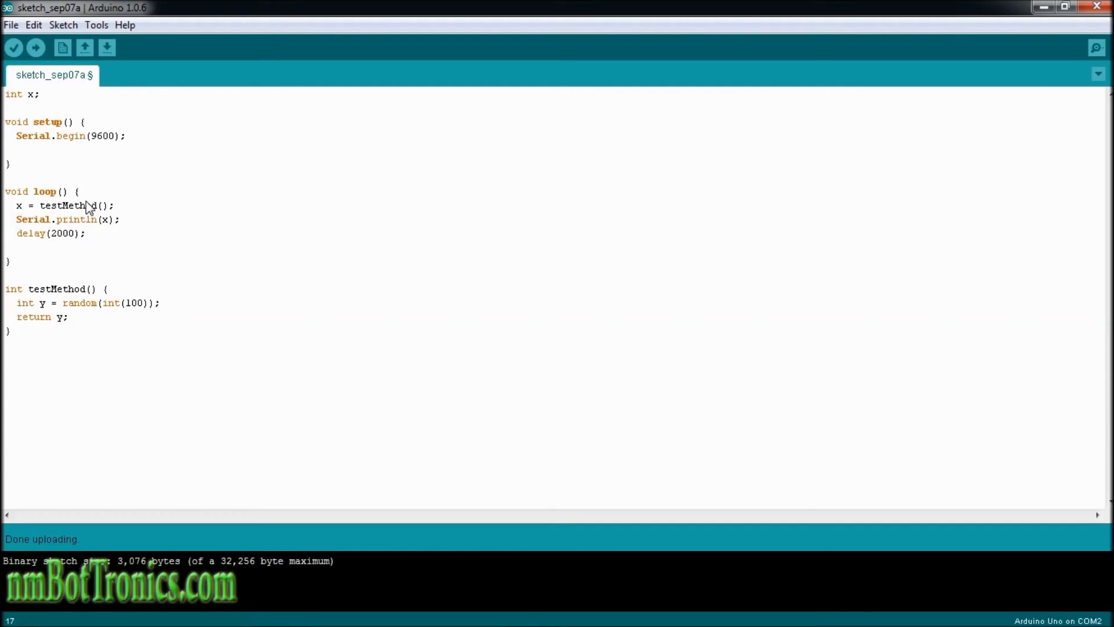
{"action": "mouse_move", "coordinate": [87, 209]}
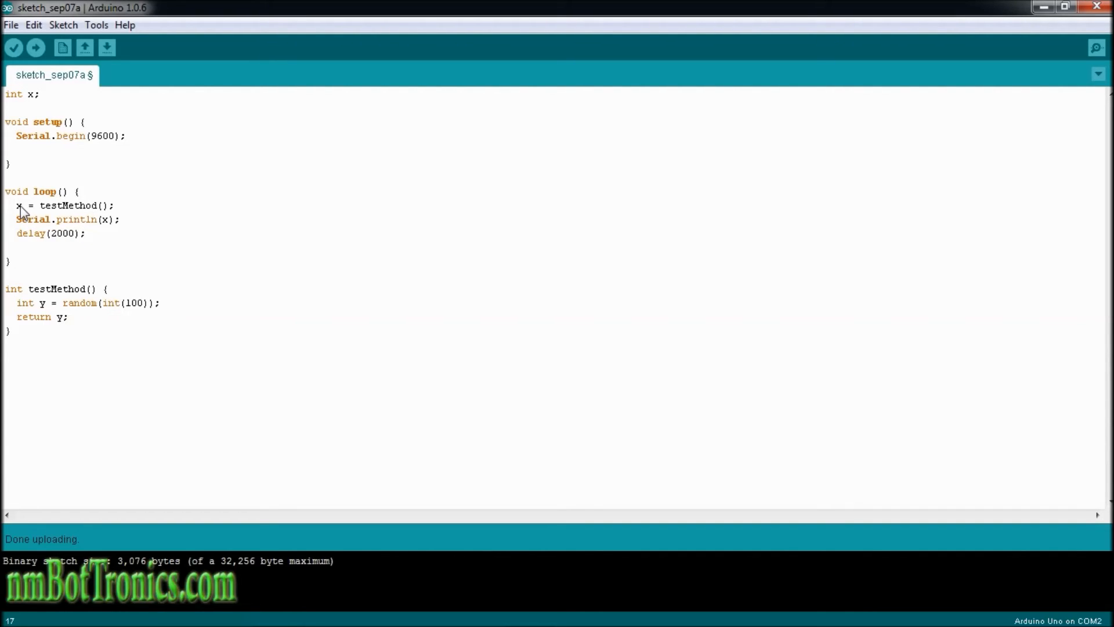
{"action": "mouse_move", "coordinate": [107, 226]}
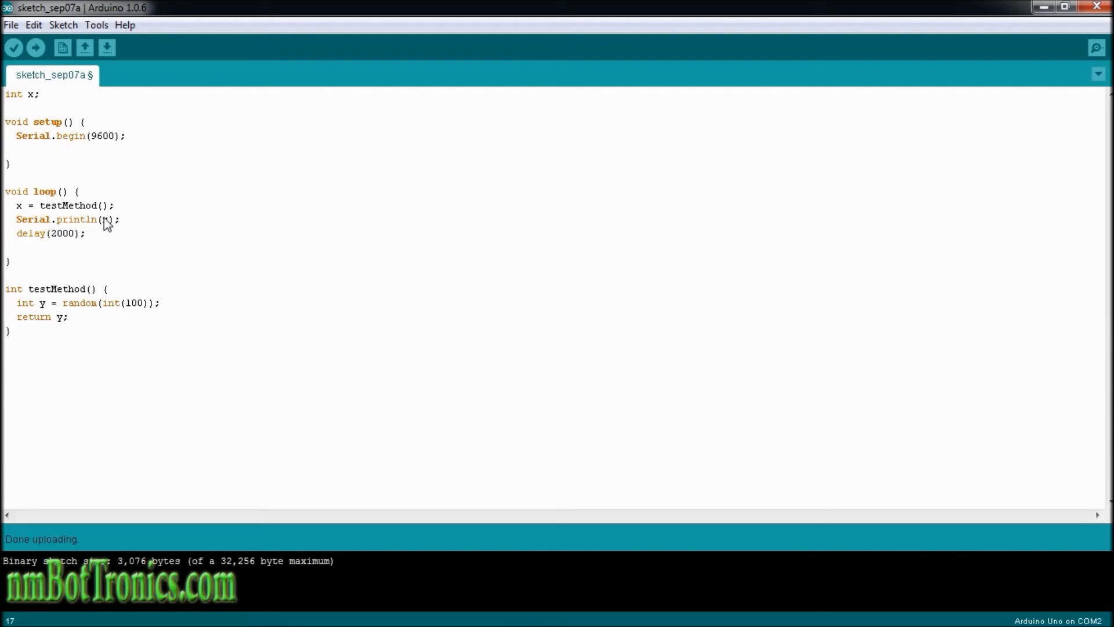
{"action": "mouse_move", "coordinate": [36, 54]}
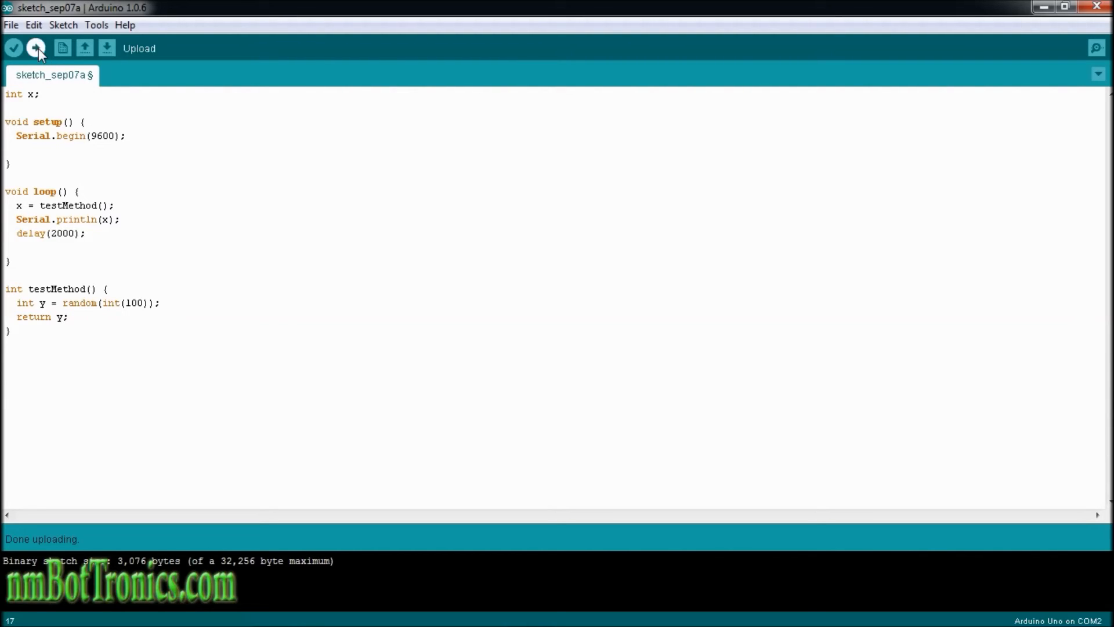
- Upload the sketch to the Uno, retrying after the first attempt errors until 'Done uploading'
{"action": "left_click", "coordinate": [36, 49]}
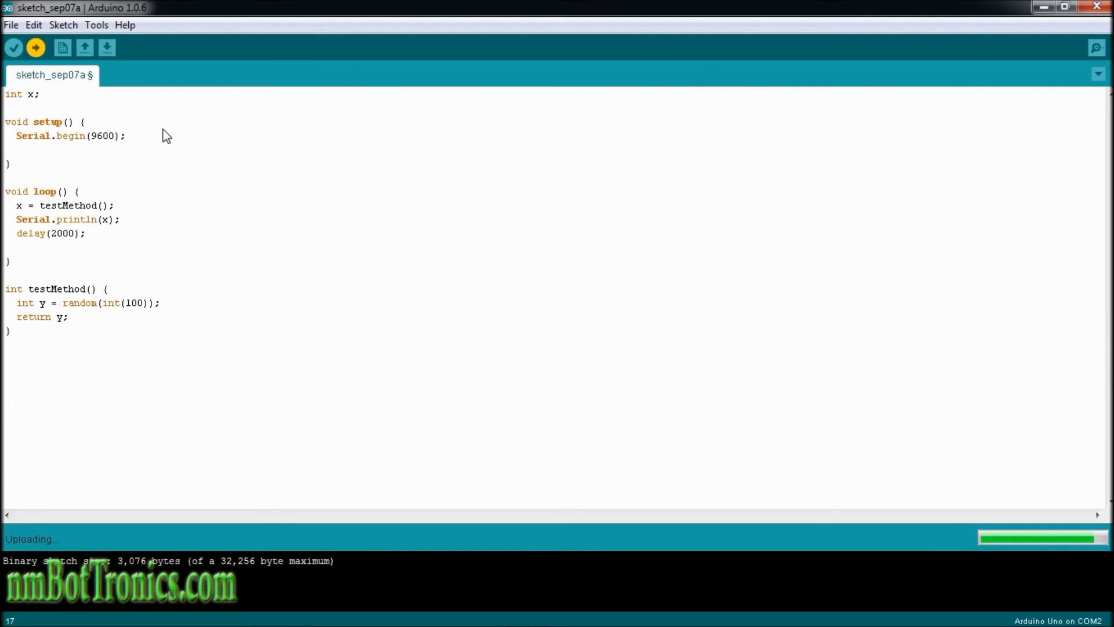
{"action": "mouse_move", "coordinate": [467, 151]}
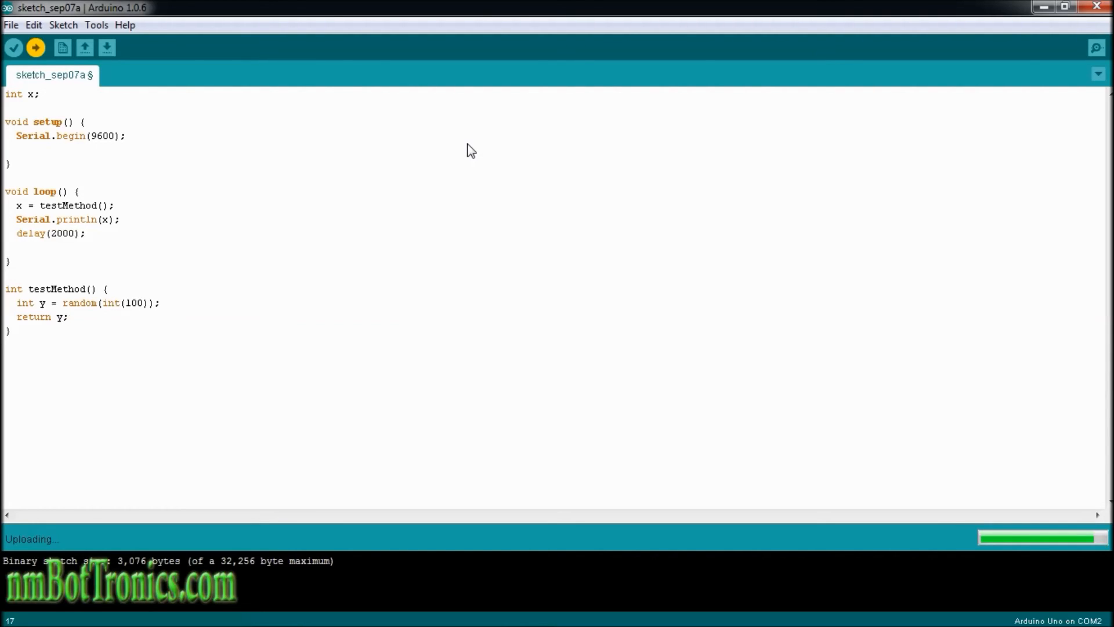
{"action": "mouse_move", "coordinate": [487, 155]}
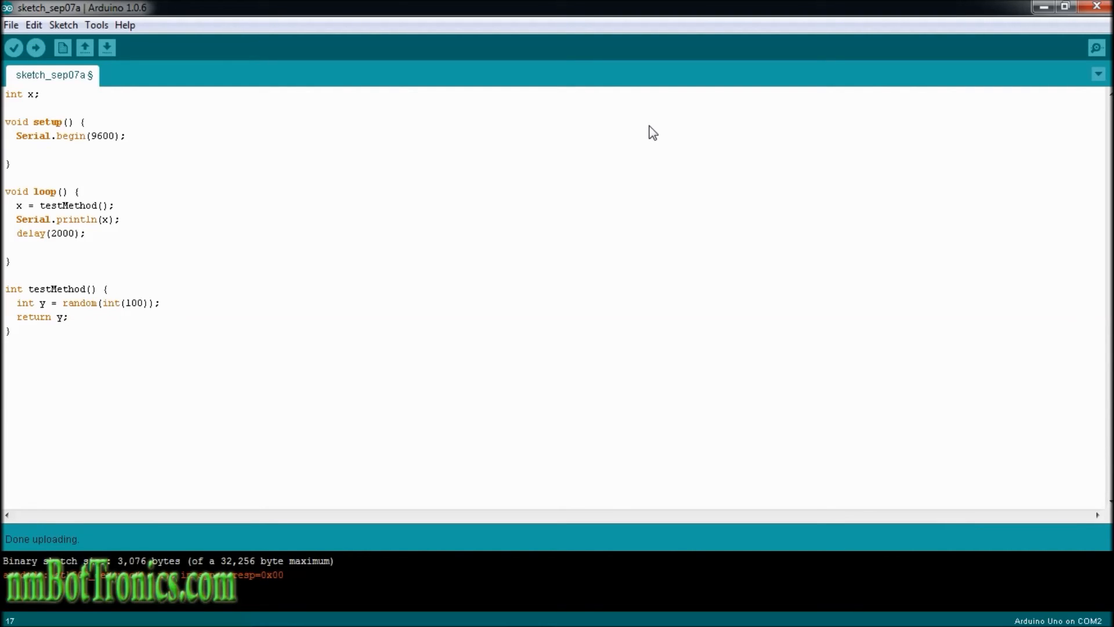
{"action": "mouse_move", "coordinate": [836, 176]}
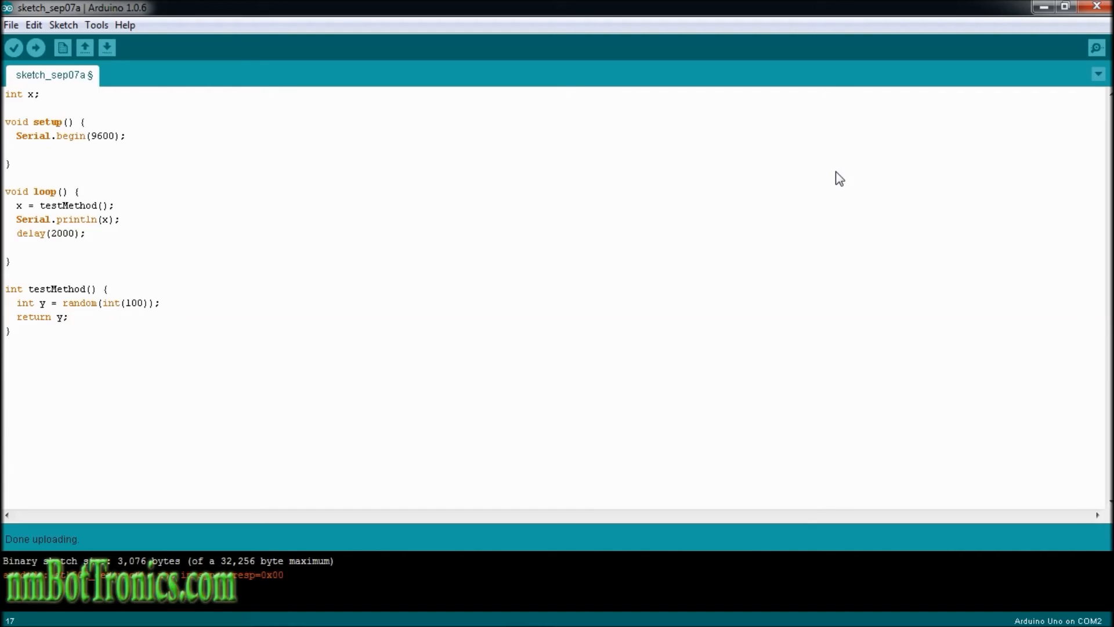
{"action": "mouse_move", "coordinate": [63, 119]}
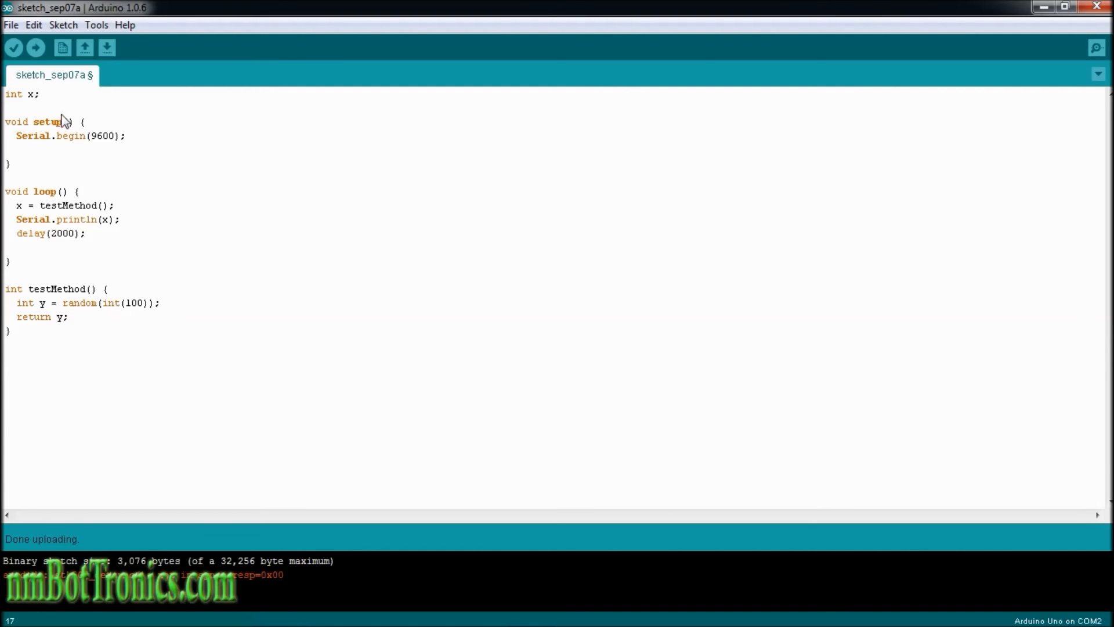
{"action": "left_click", "coordinate": [35, 48]}
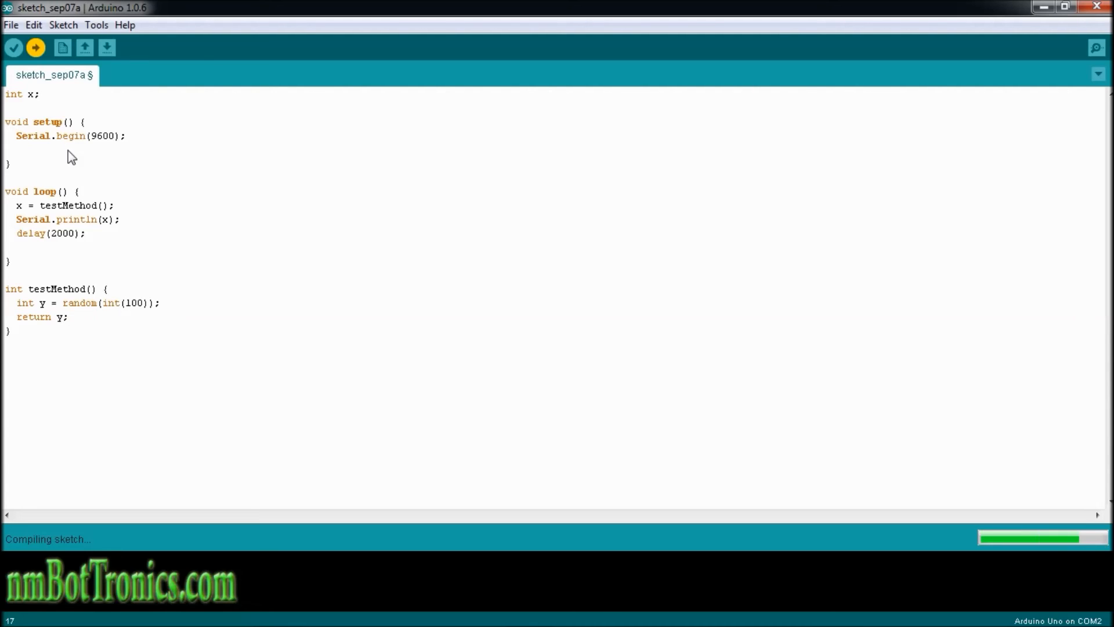
{"action": "left_click", "coordinate": [35, 48]}
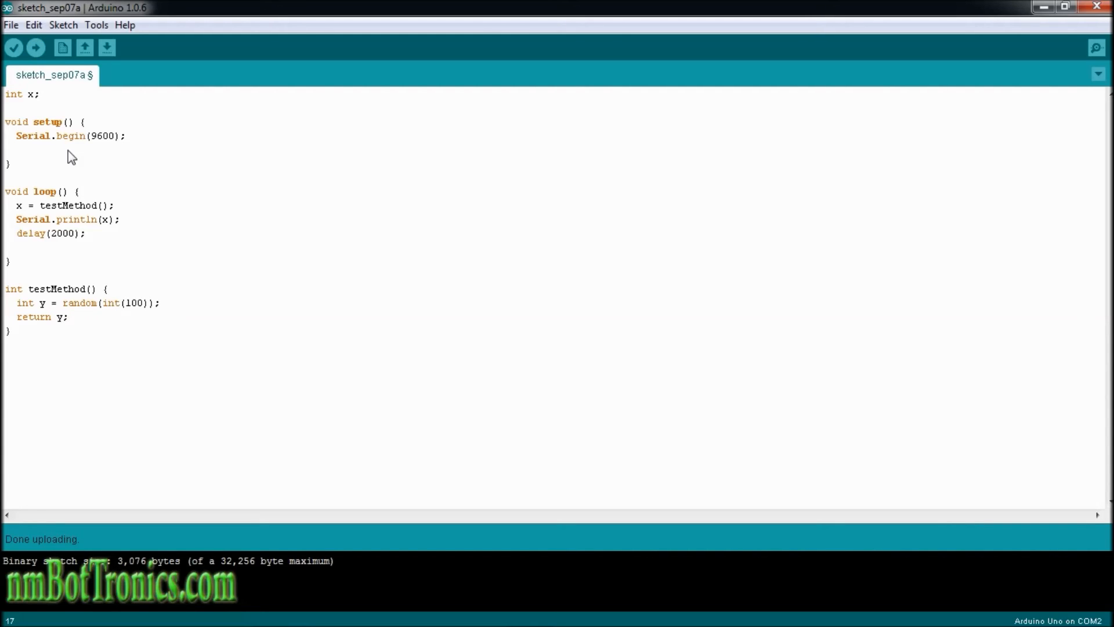
{"action": "mouse_move", "coordinate": [1095, 46]}
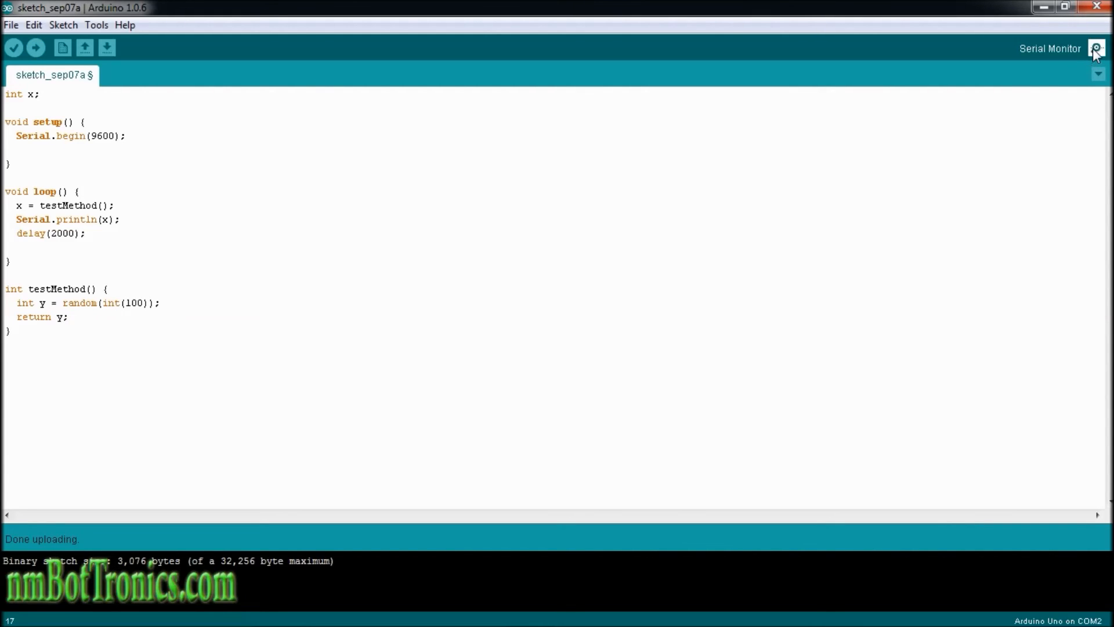
- Show the COM2 Serial Monitor at 9600 baud streaming random values like 7, 49, 73
{"action": "left_click", "coordinate": [1093, 49]}
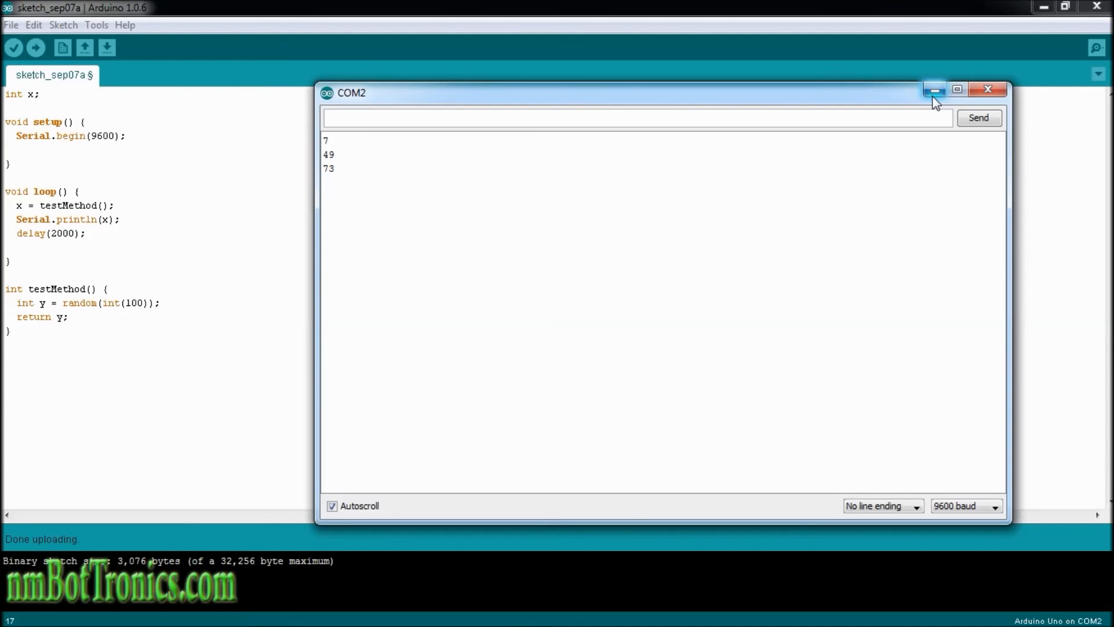
{"action": "mouse_move", "coordinate": [104, 225]}
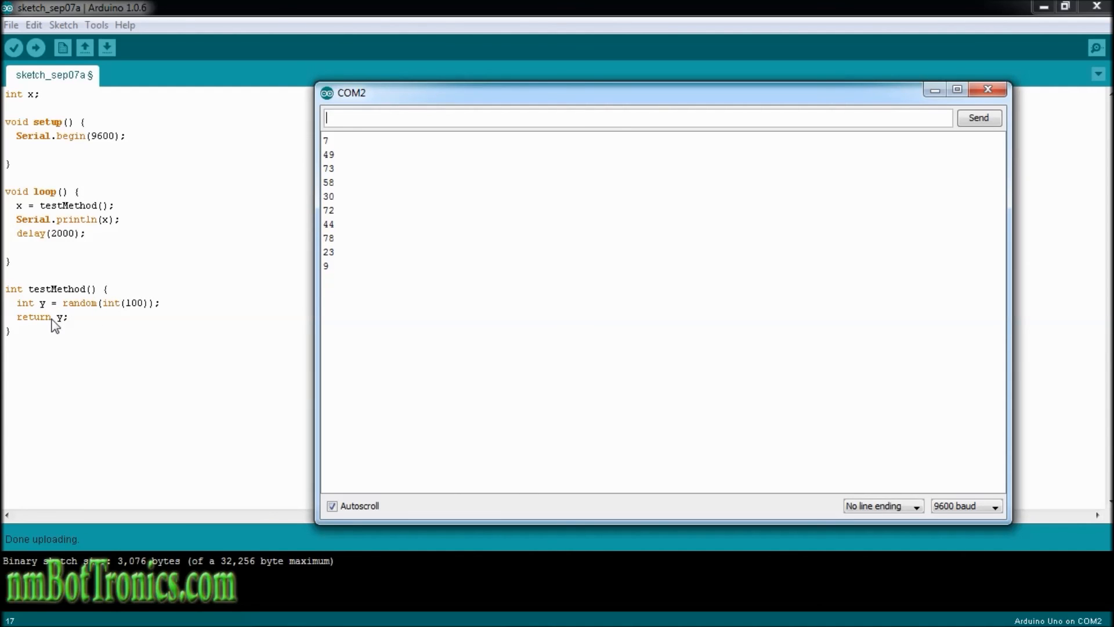
{"action": "mouse_move", "coordinate": [36, 221]}
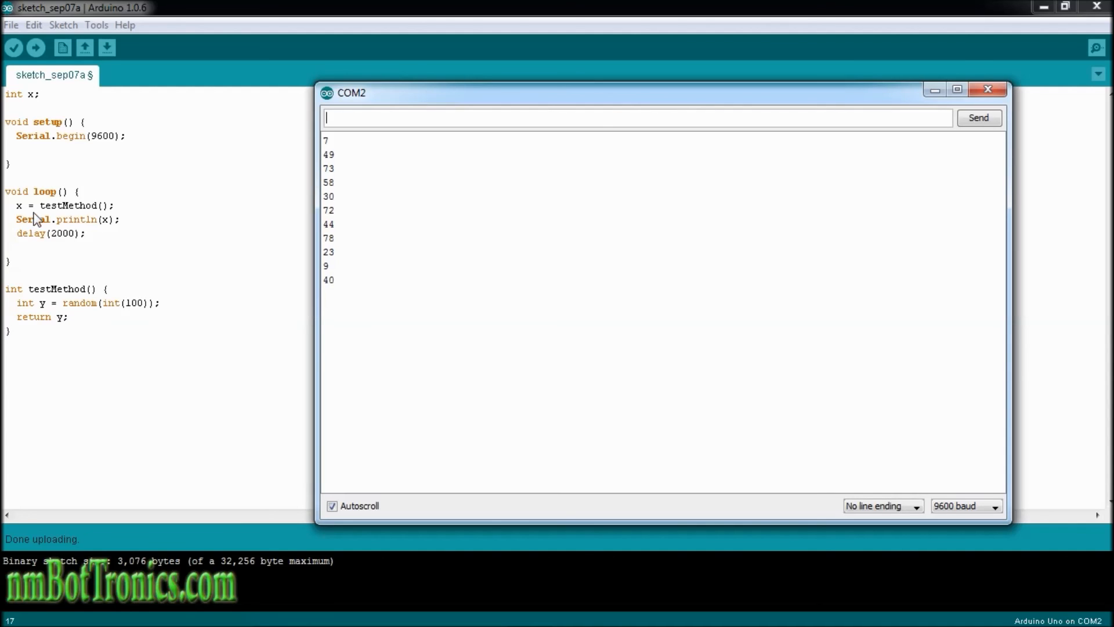
{"action": "mouse_move", "coordinate": [64, 209]}
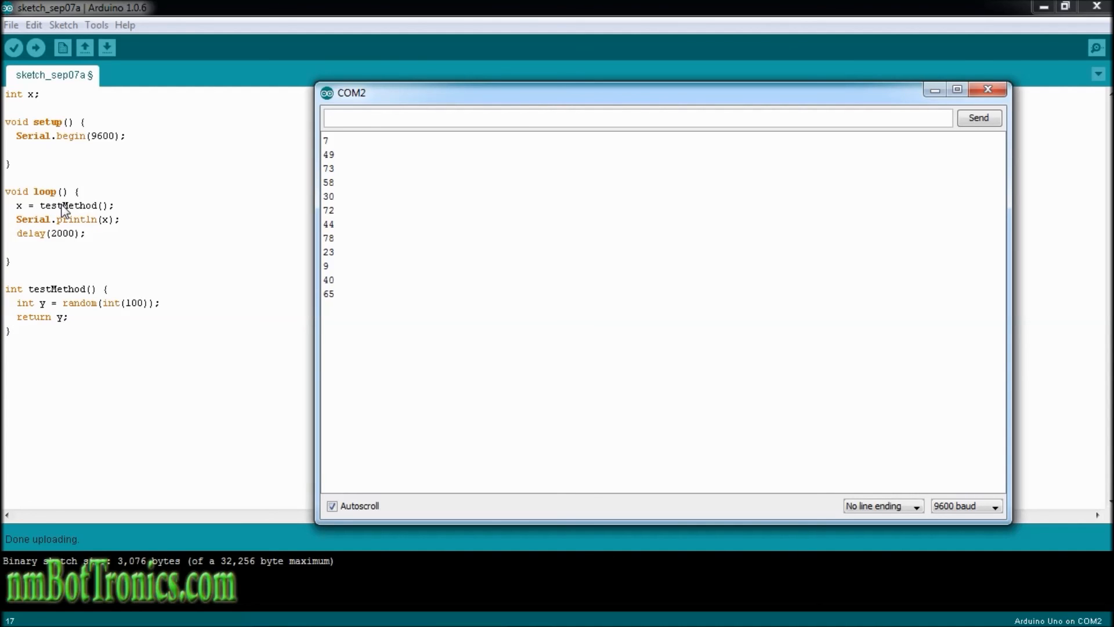